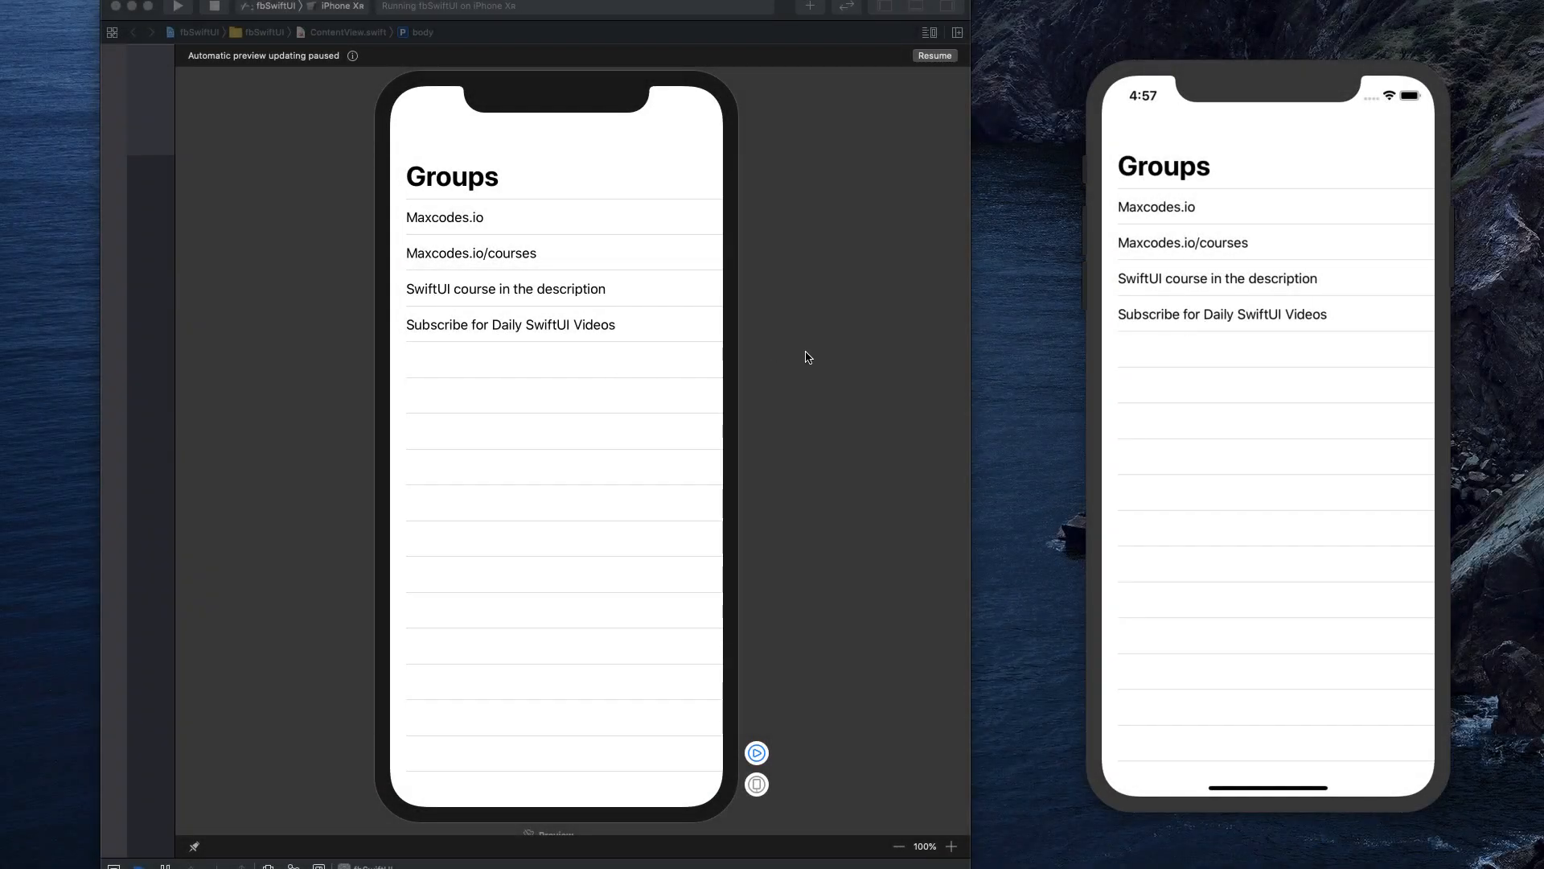
mouse_move(1287, 135)
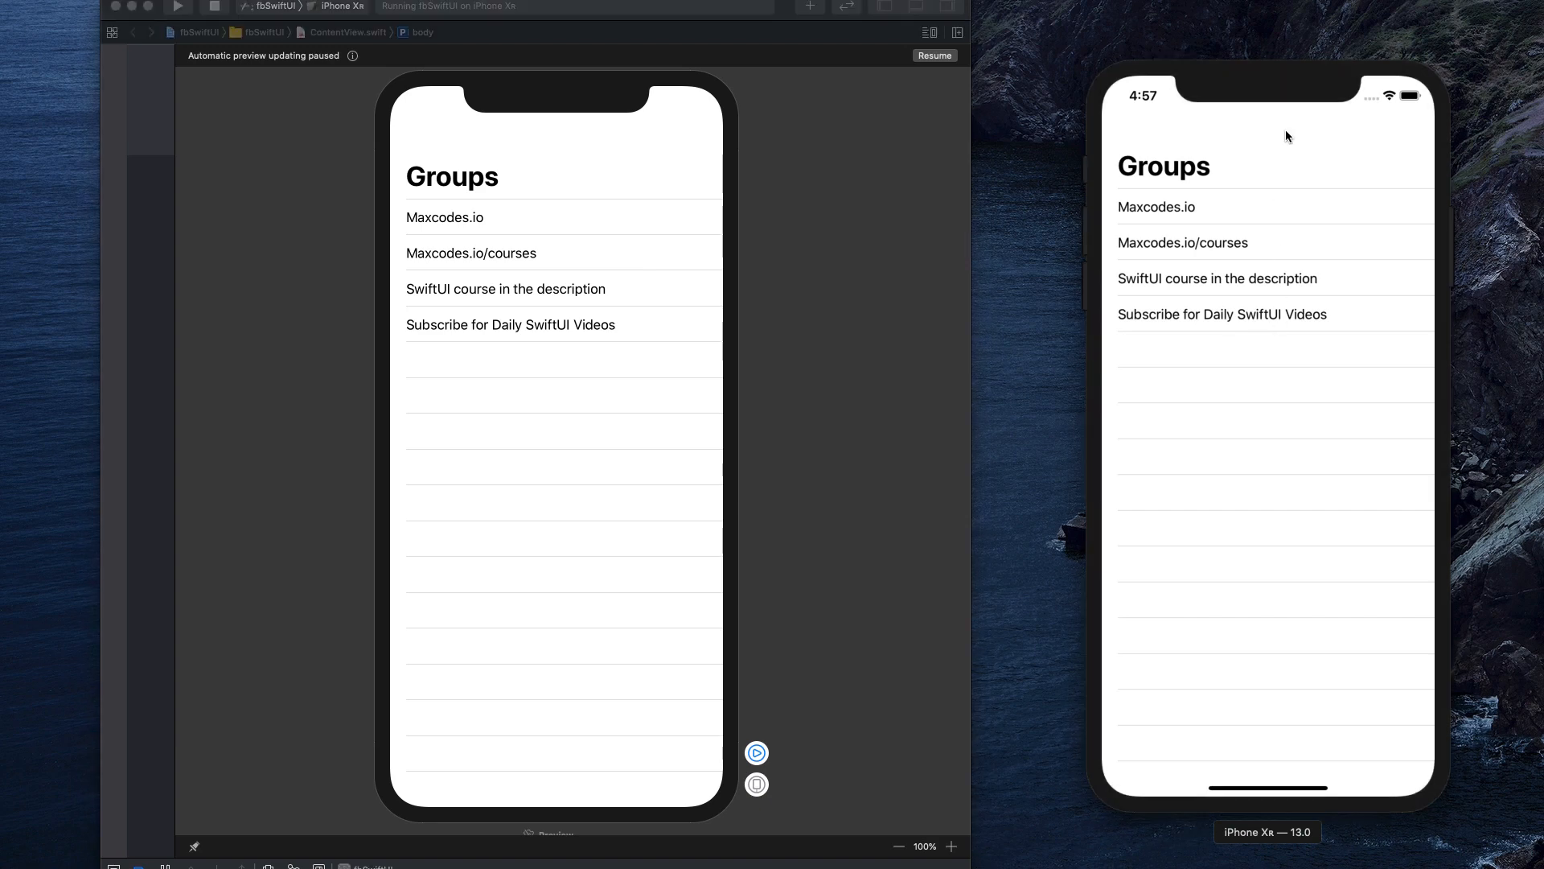
mouse_move(1238, 237)
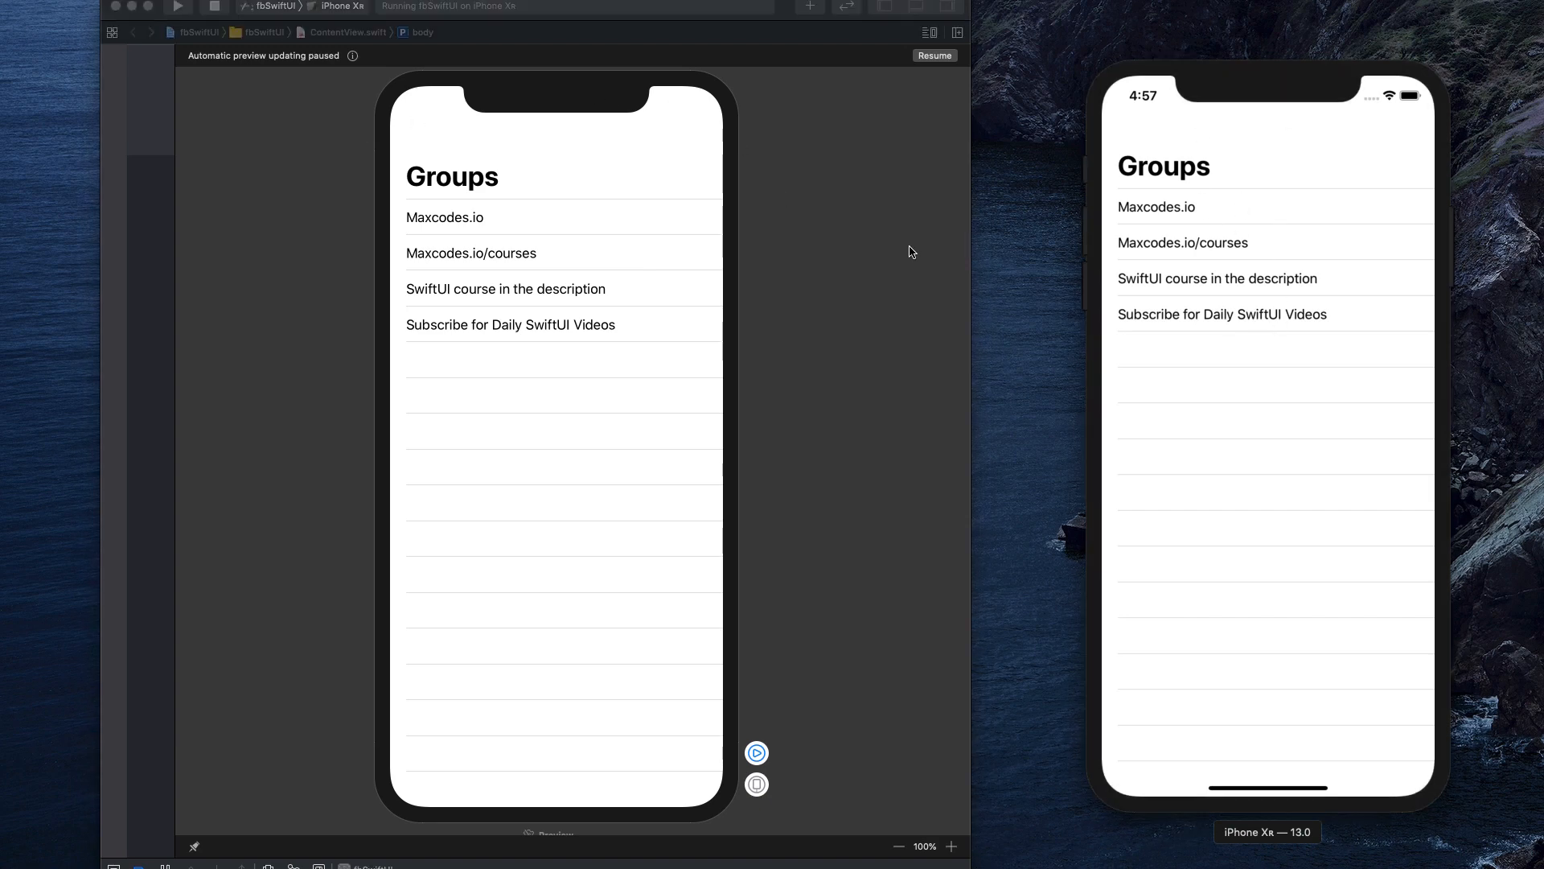
mouse_move(787, 16)
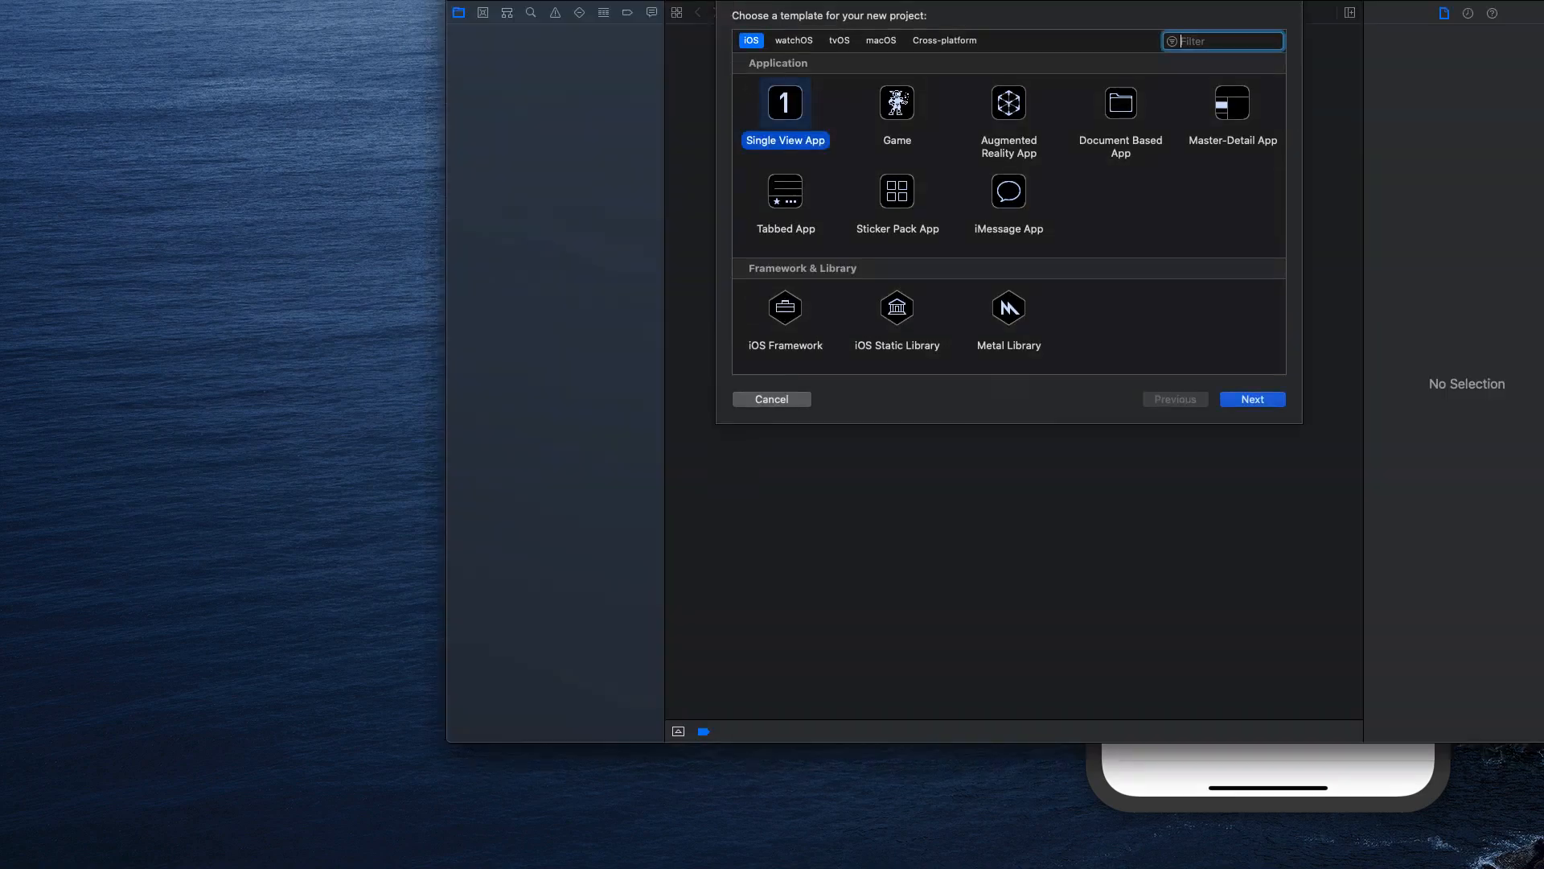
Name the new Single View App project 'TableViewSwiftUI' and create it in CodeProjects.
click(1252, 399)
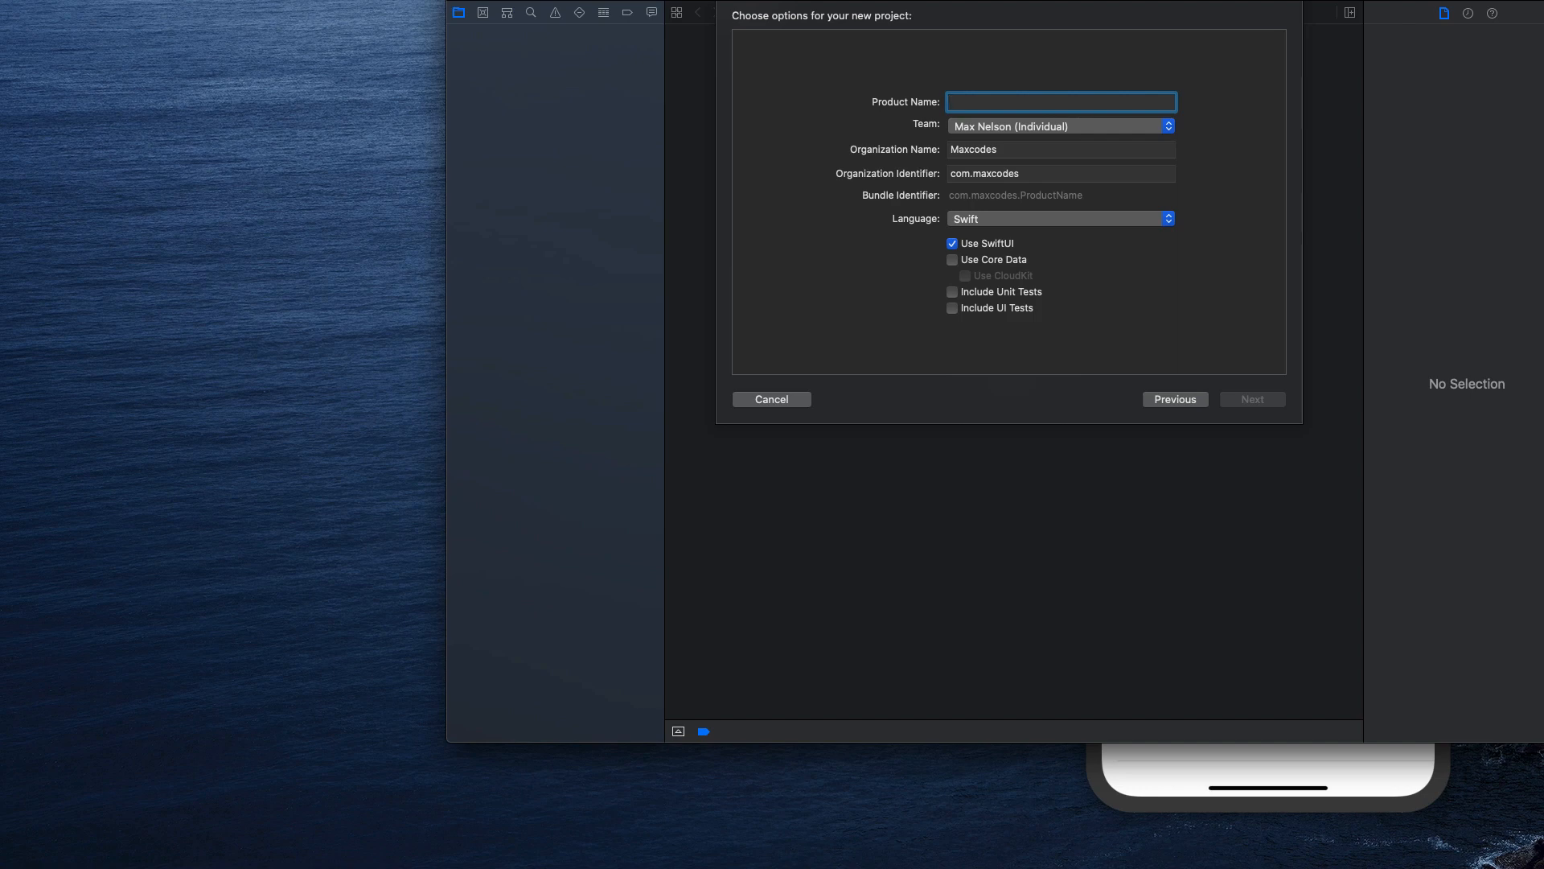
text(TableV)
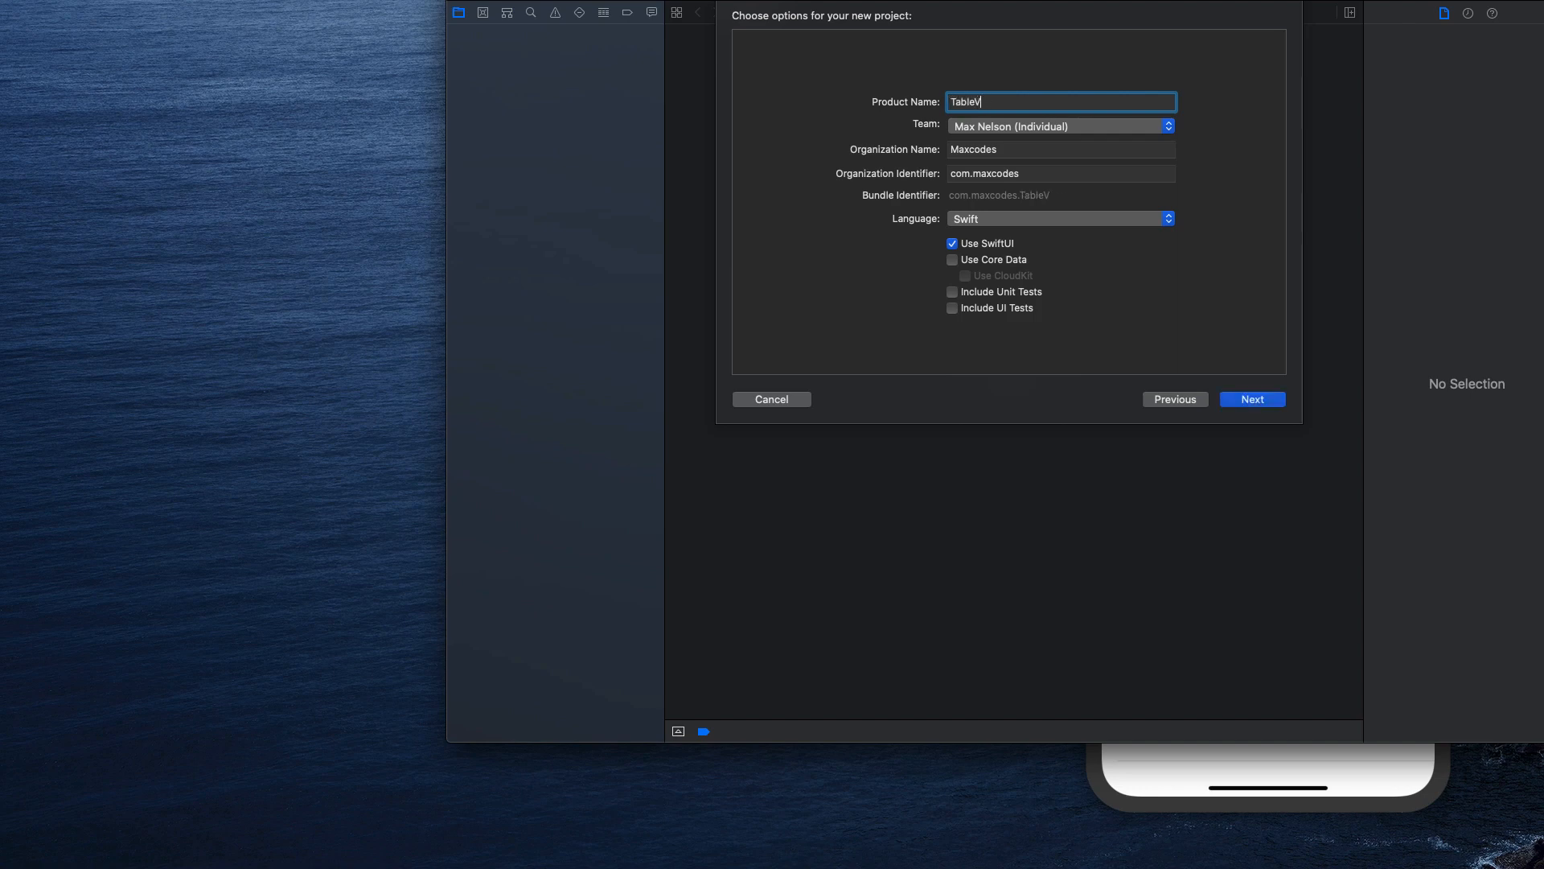
text(iewSwiftUI)
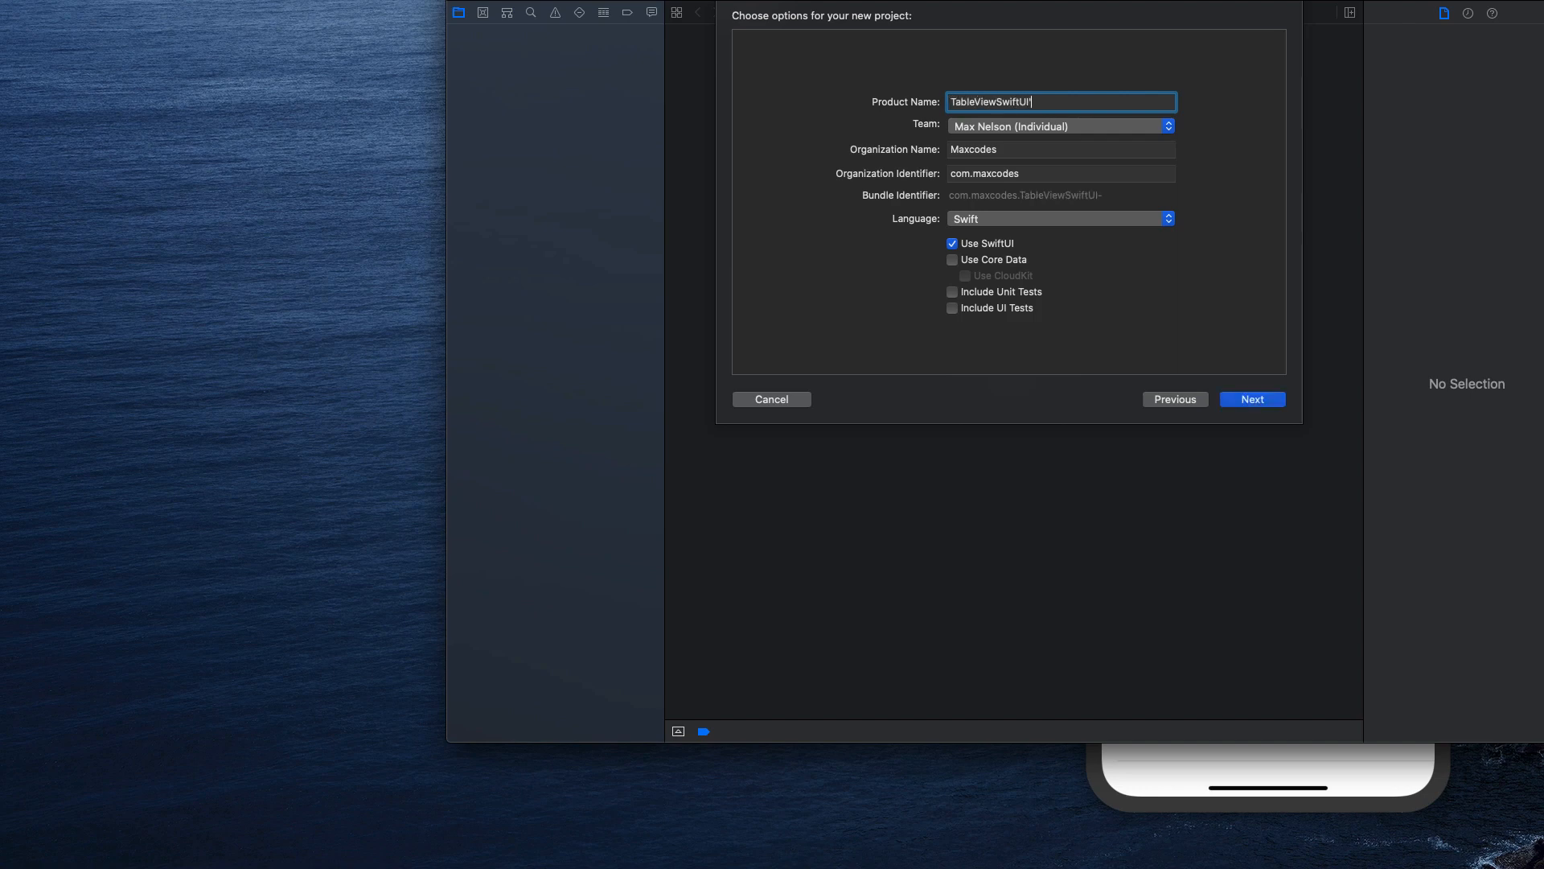
click(1251, 399)
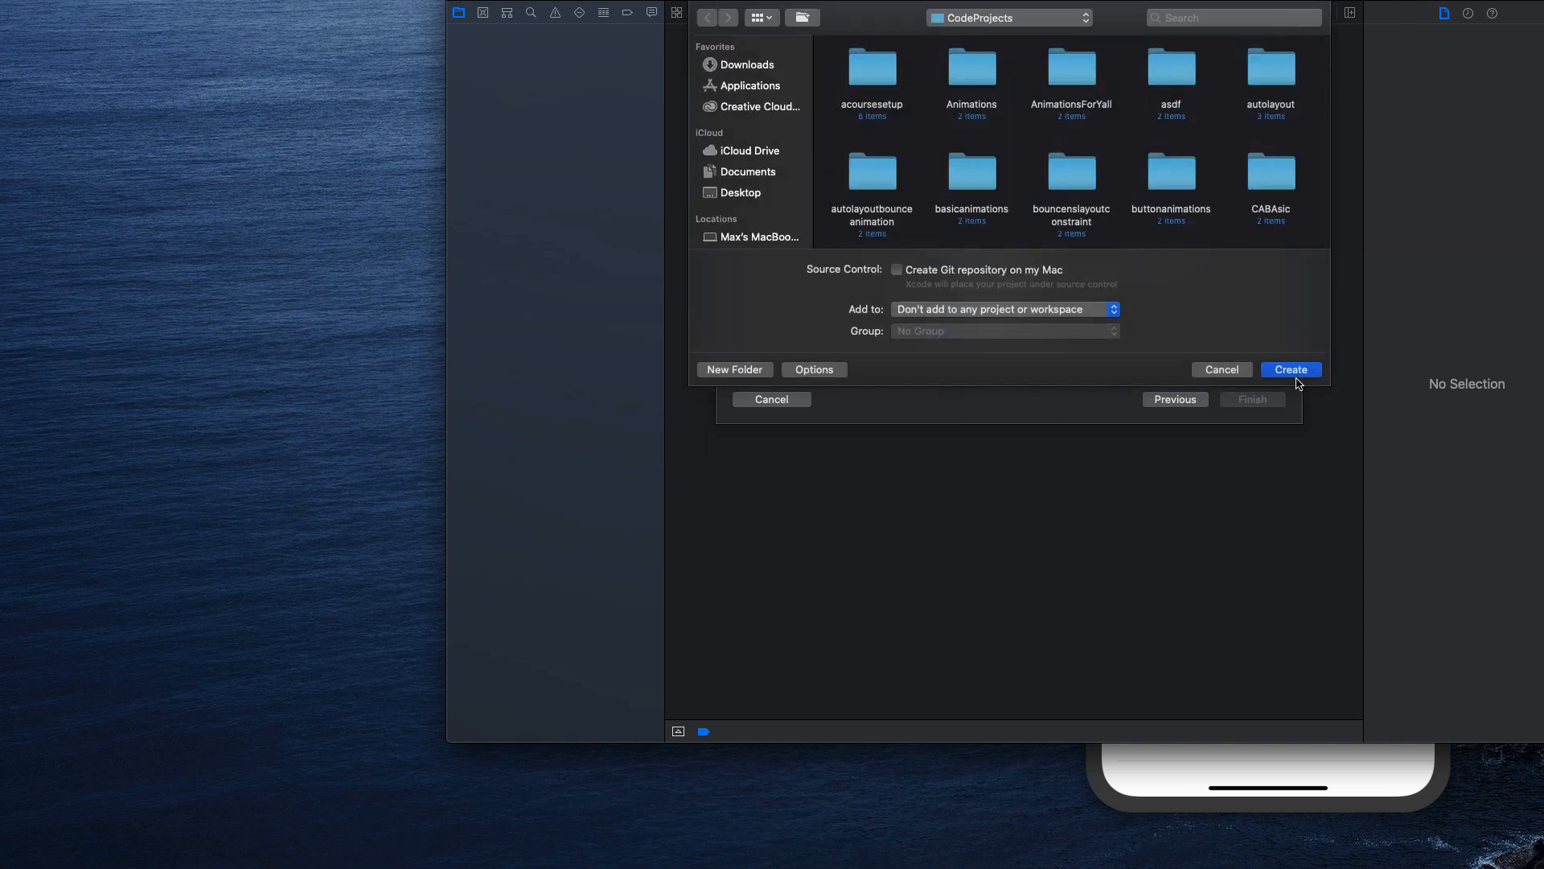
click(1292, 369)
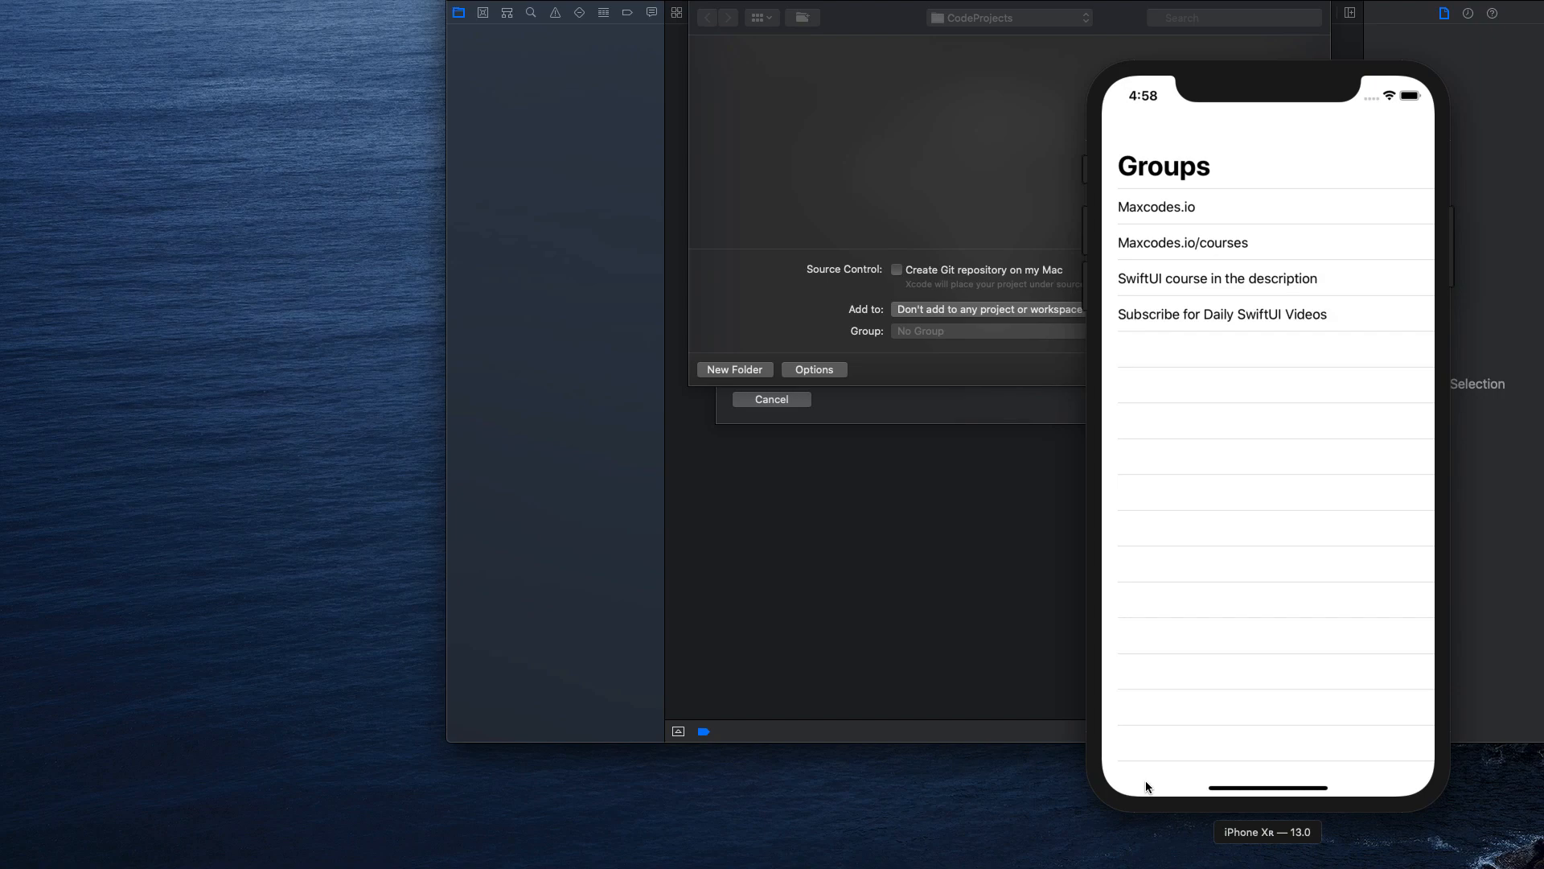
Show ContentView.swift and resume its canvas preview of the Hello World view.
click(771, 399)
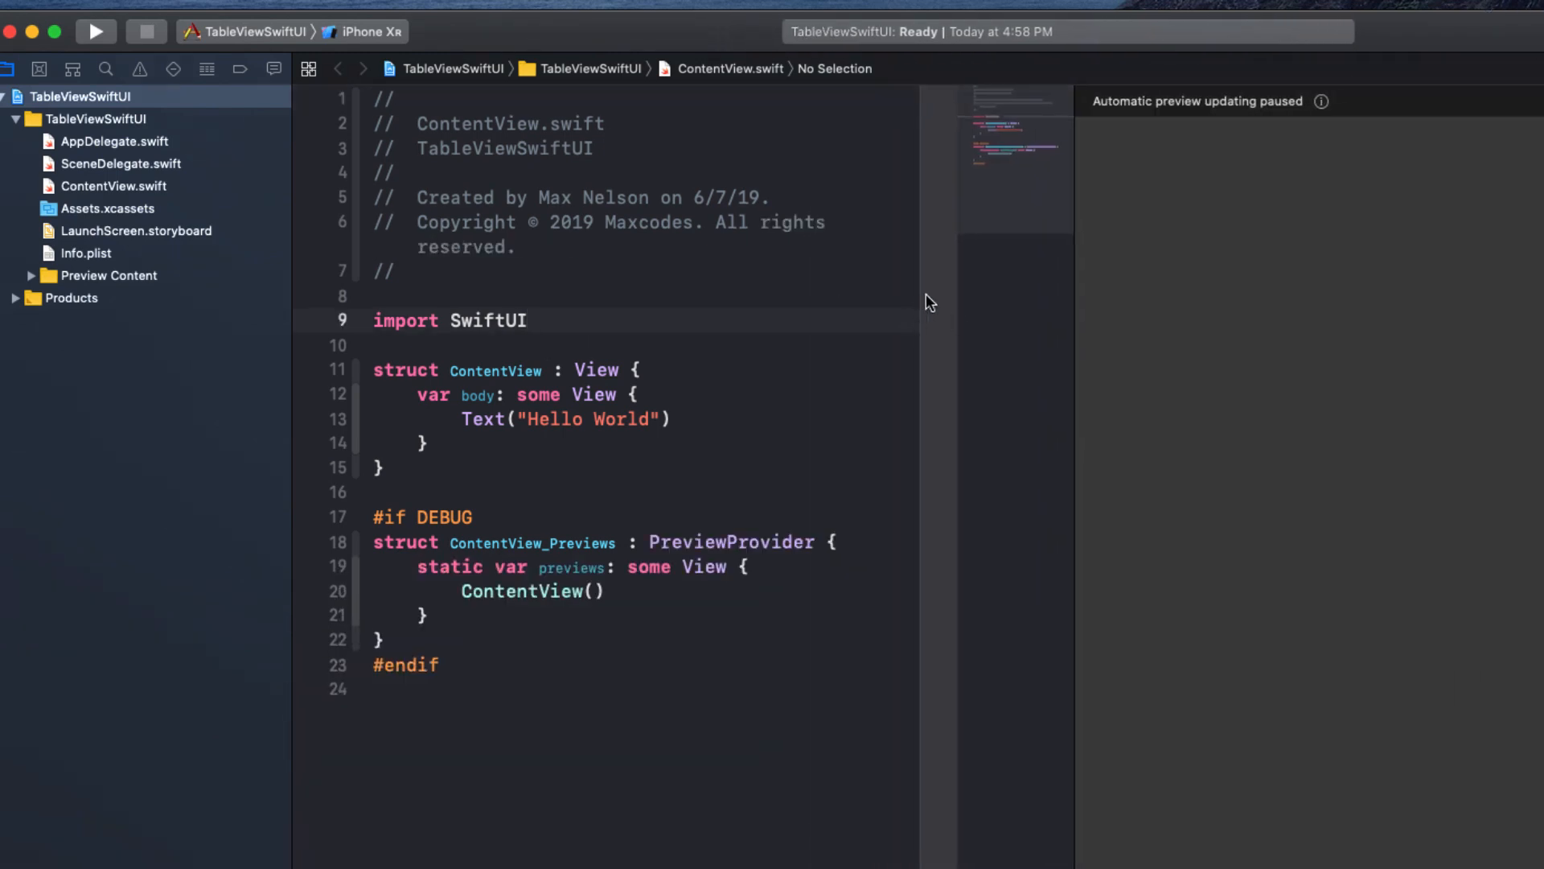
click(95, 31)
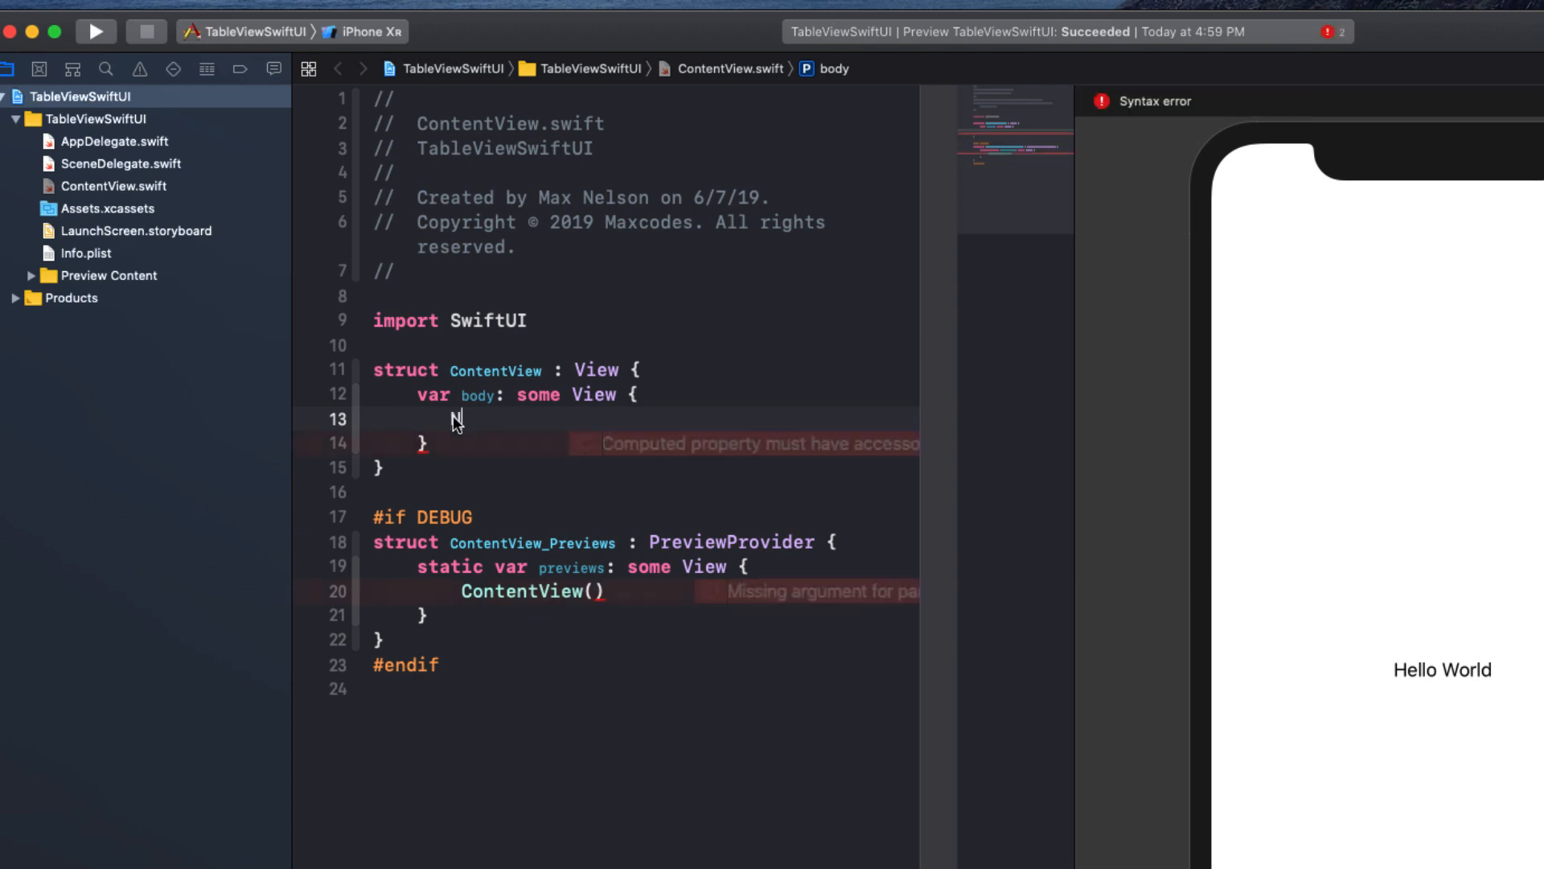
Replace the Hello World text with a NavigationView wrapping an empty List block.
text(NAvigationView)
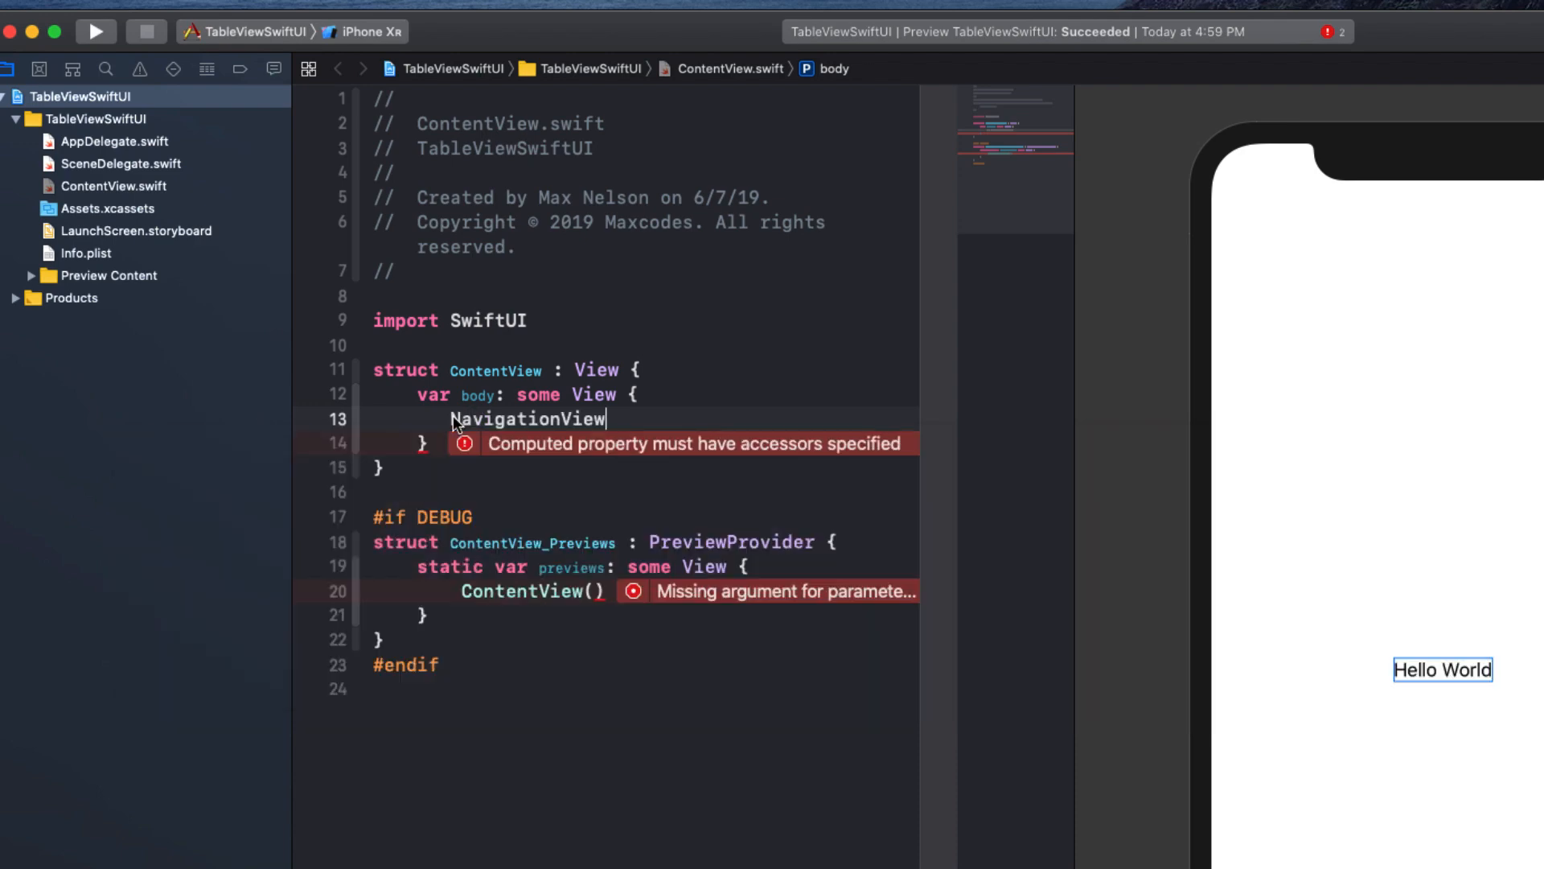
key(Backspace)
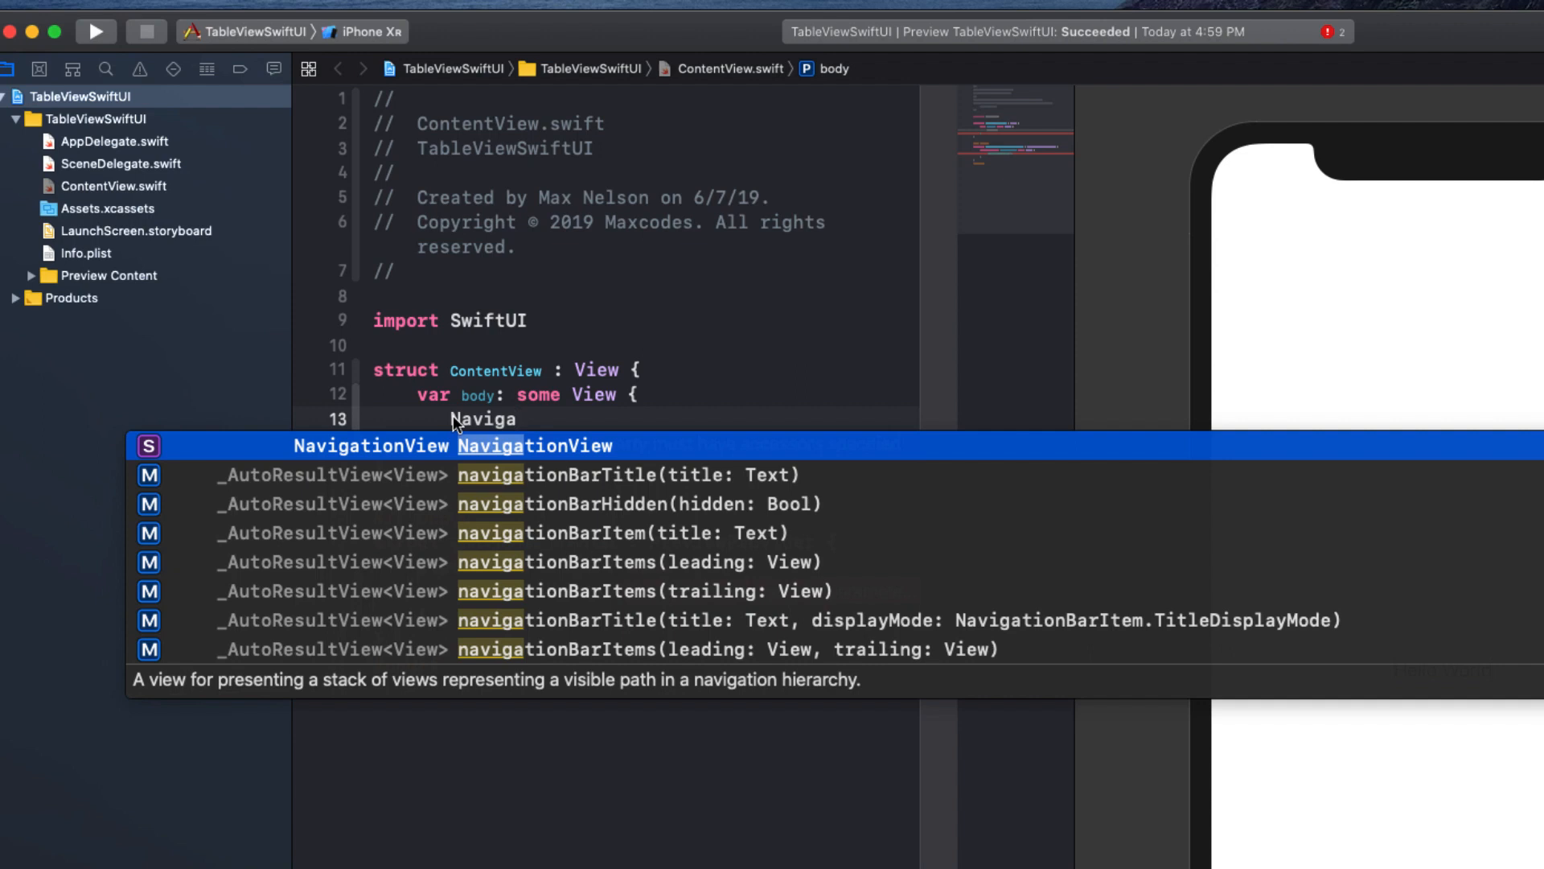
key(return)
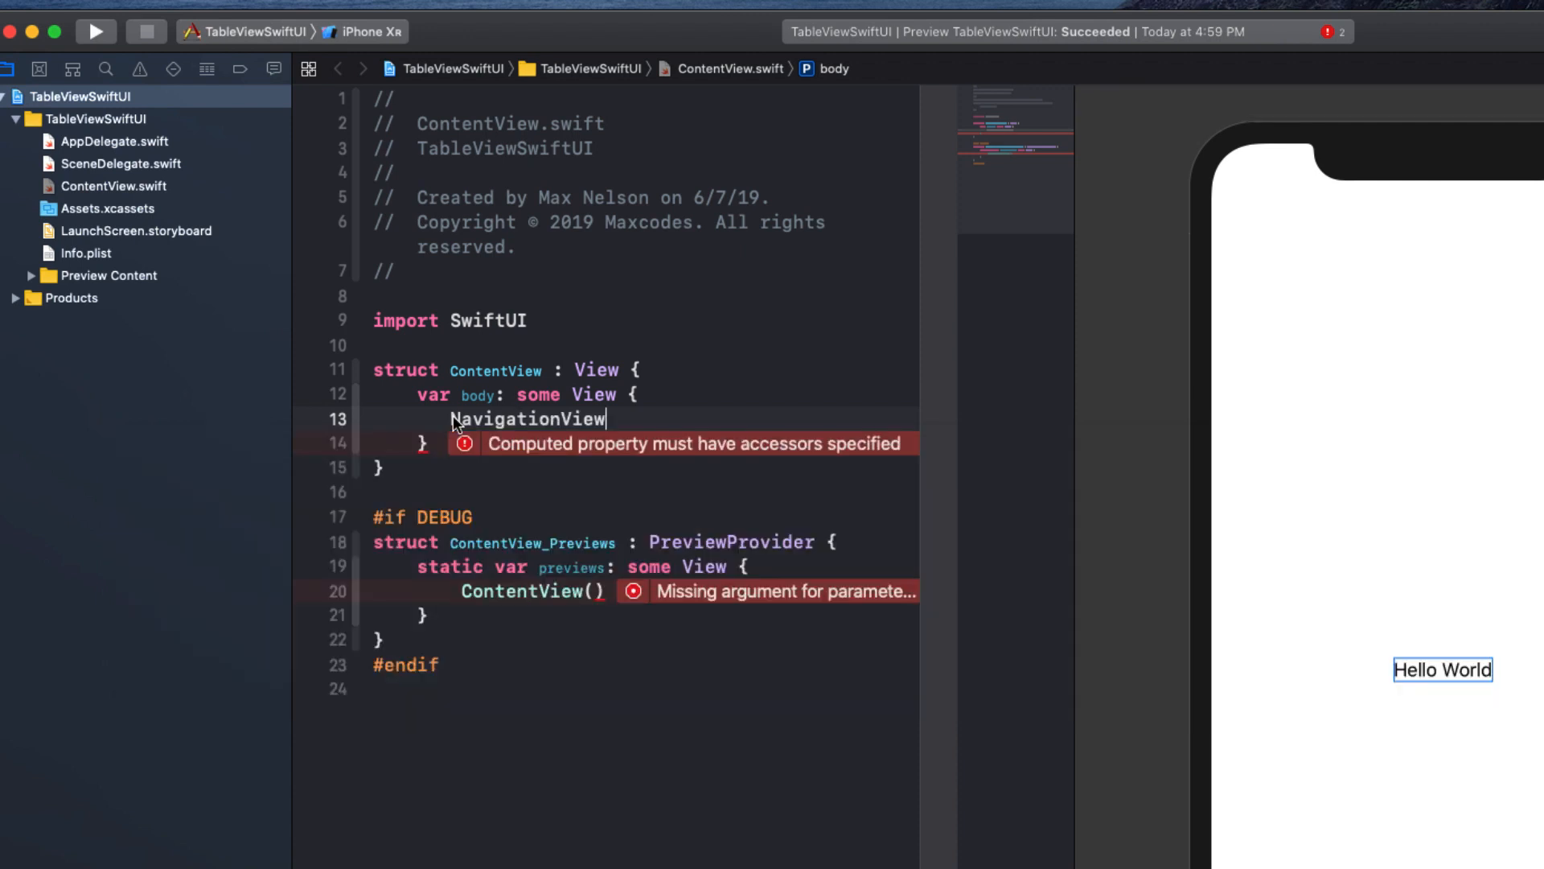
text({)
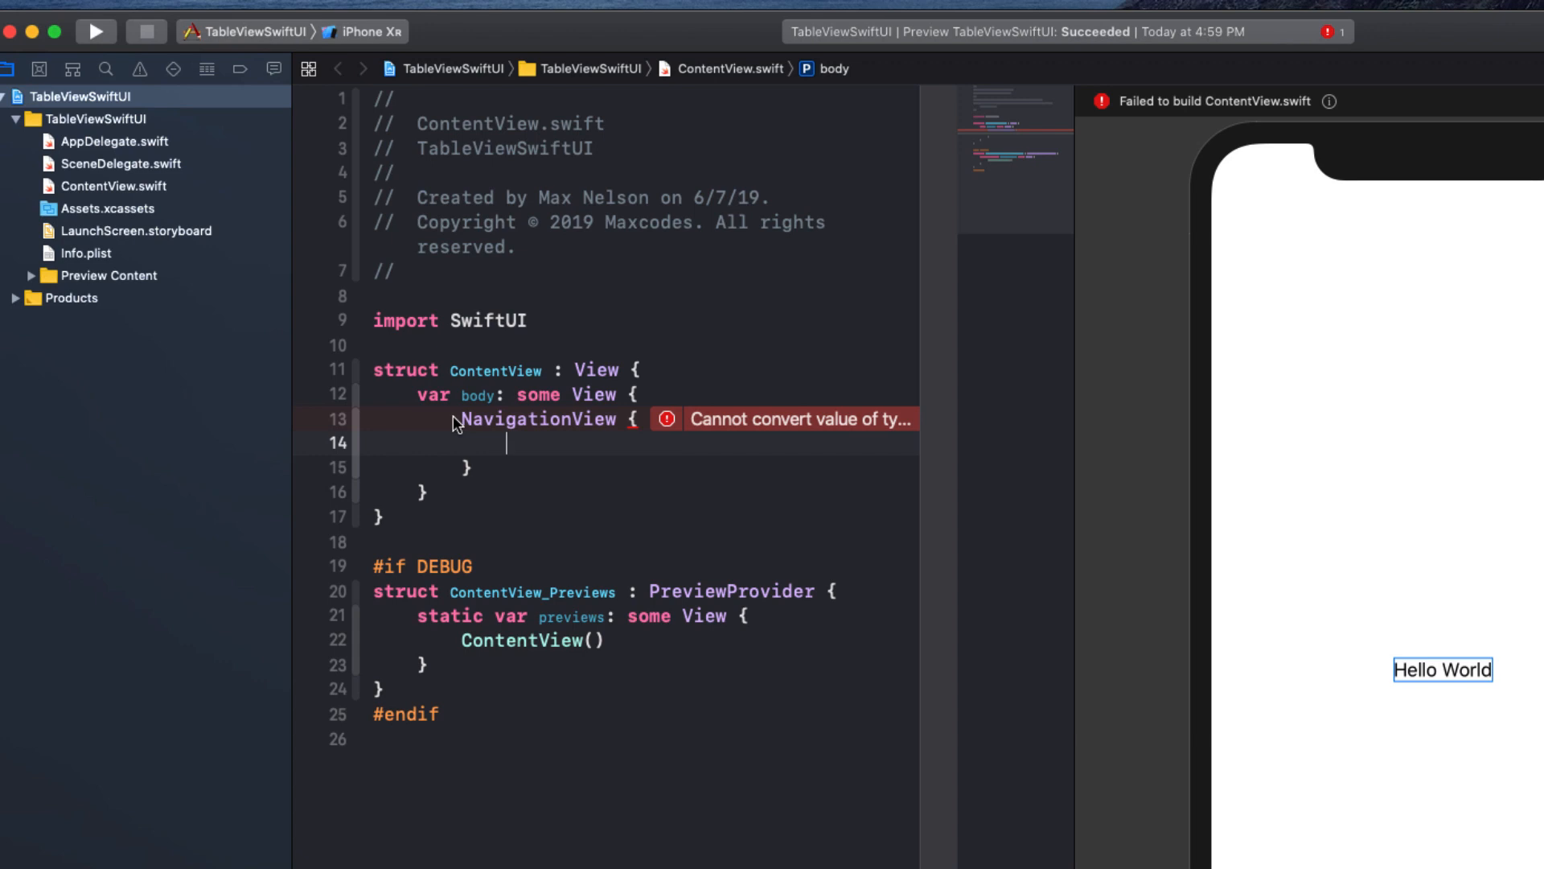
text(Lis)
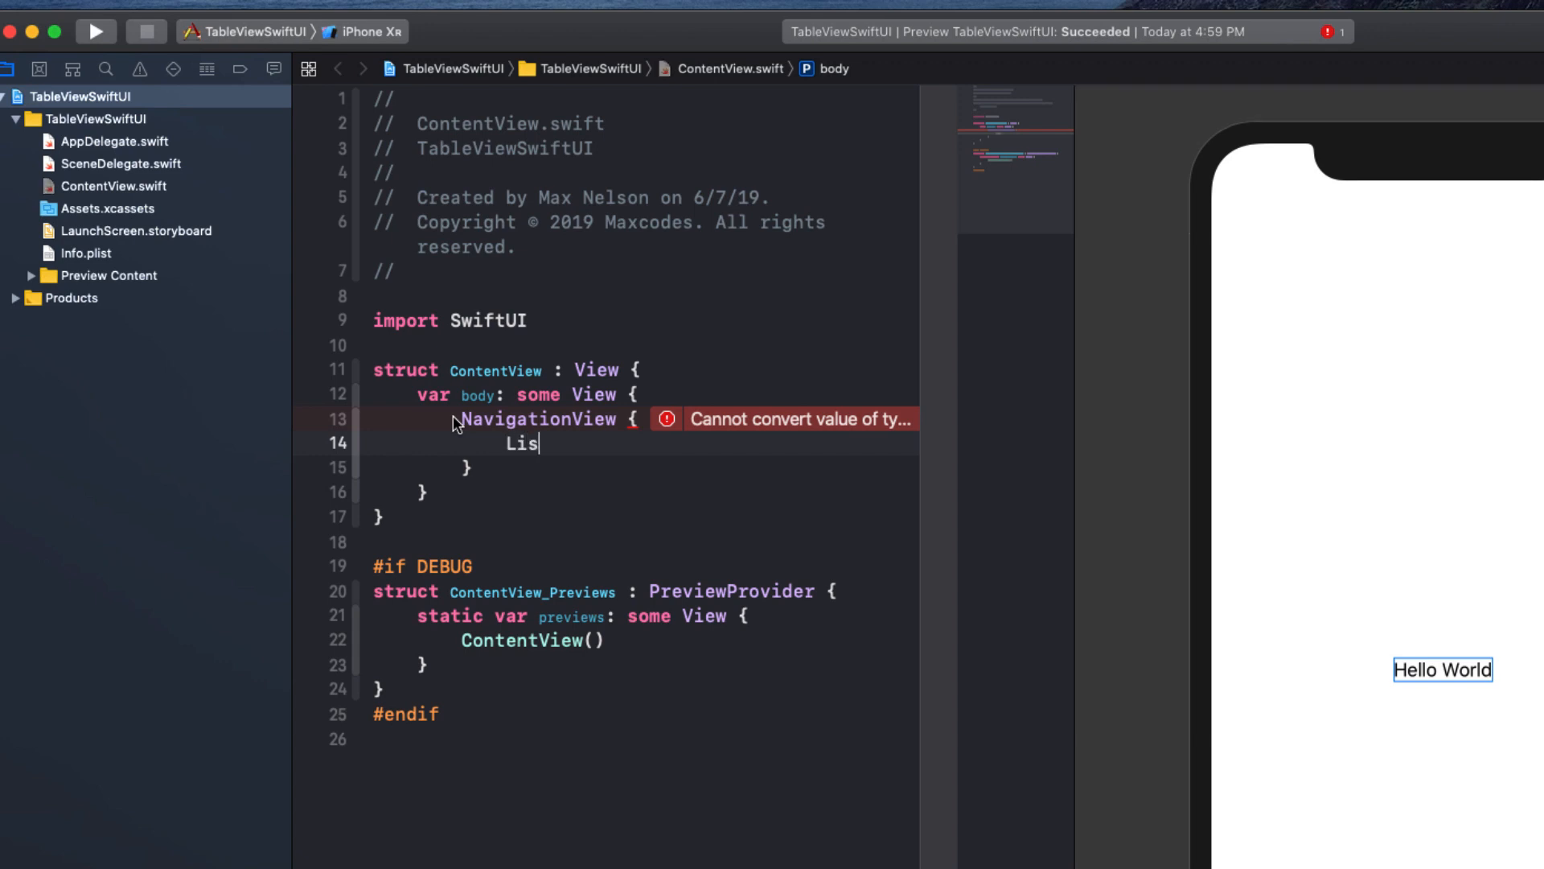
text(t)
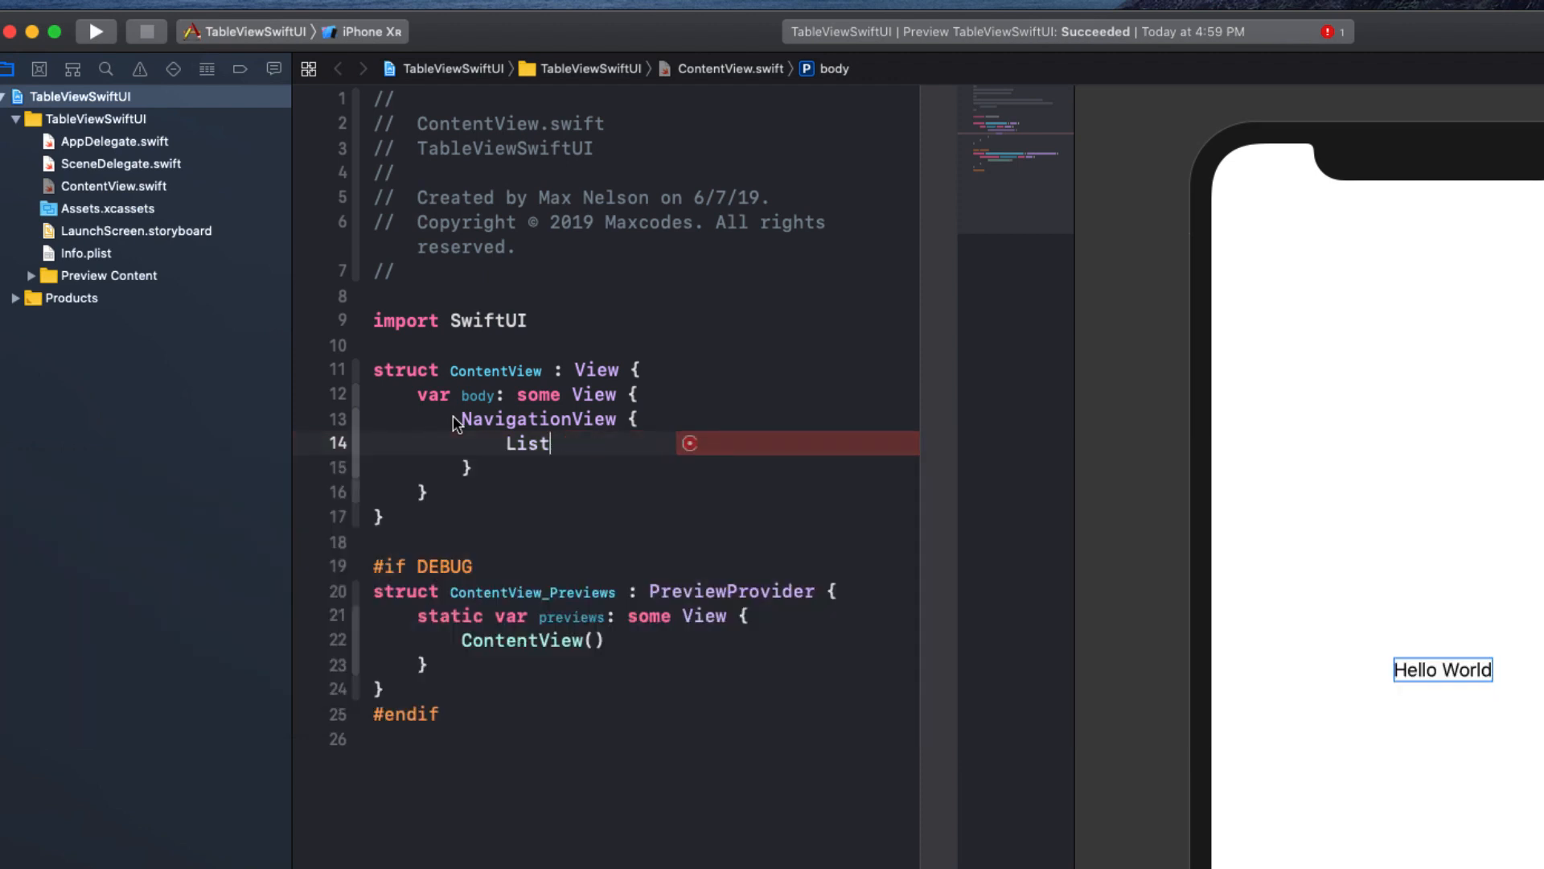
text({)
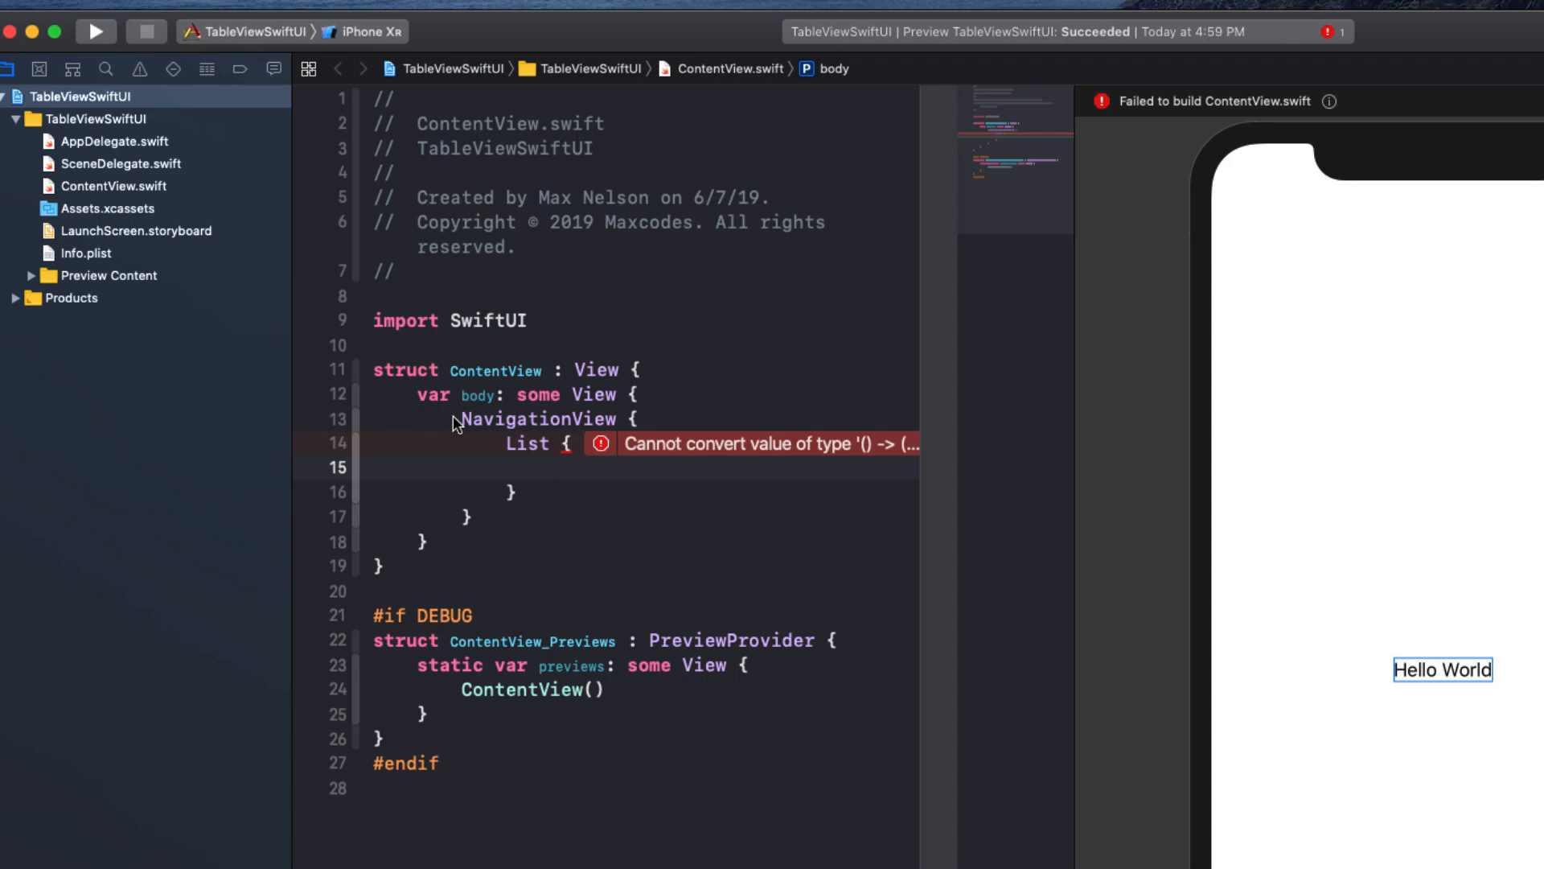
Add a Text row reading 'Subscribe for daily SwiftUI' inside the List.
text(Text()
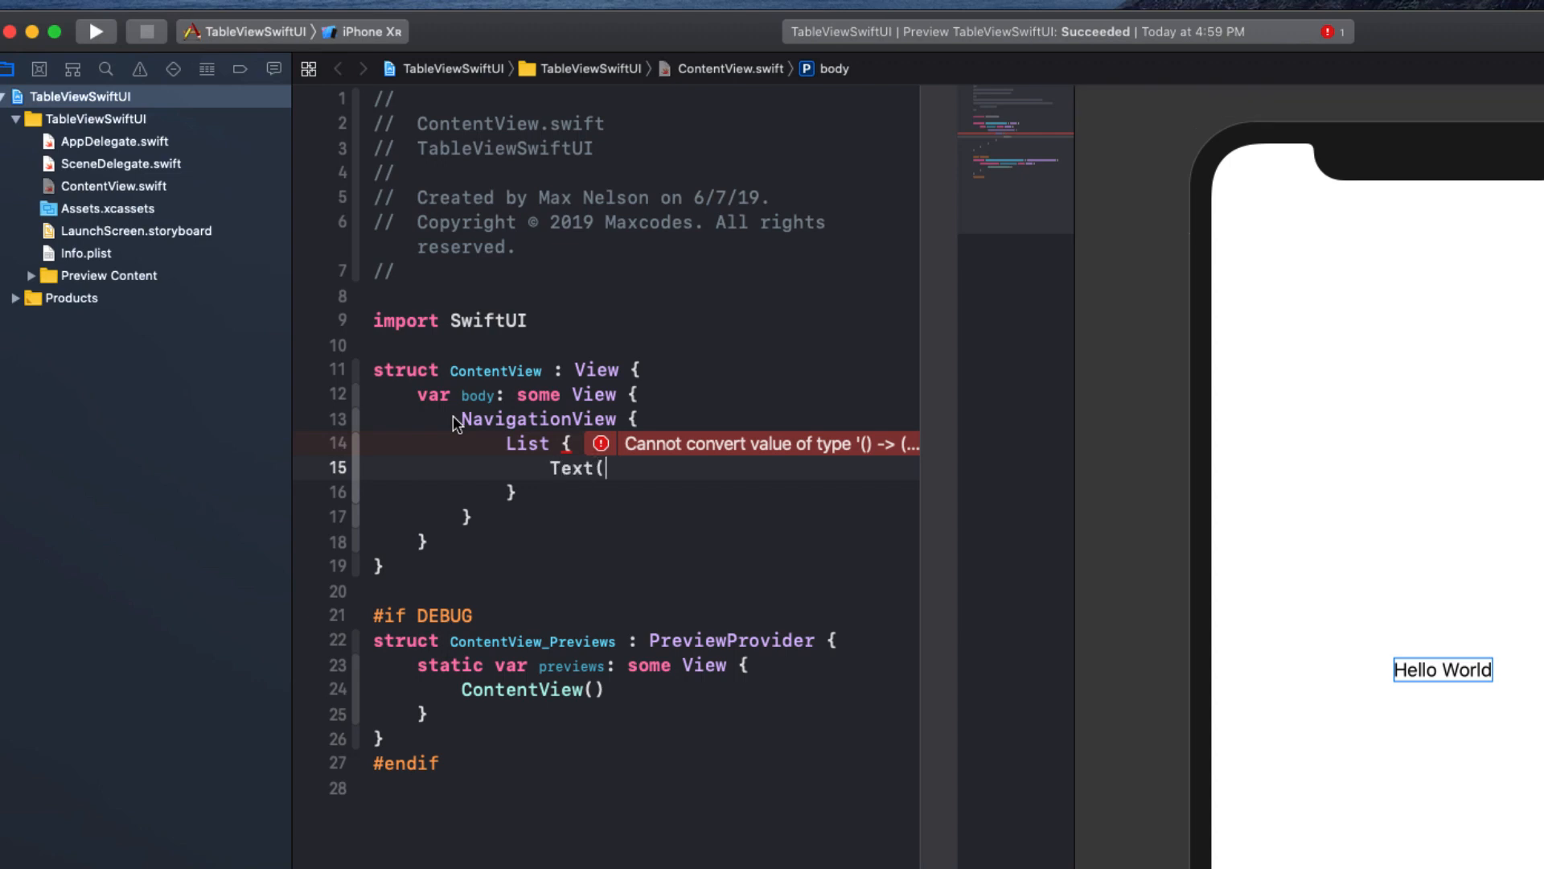
text("")
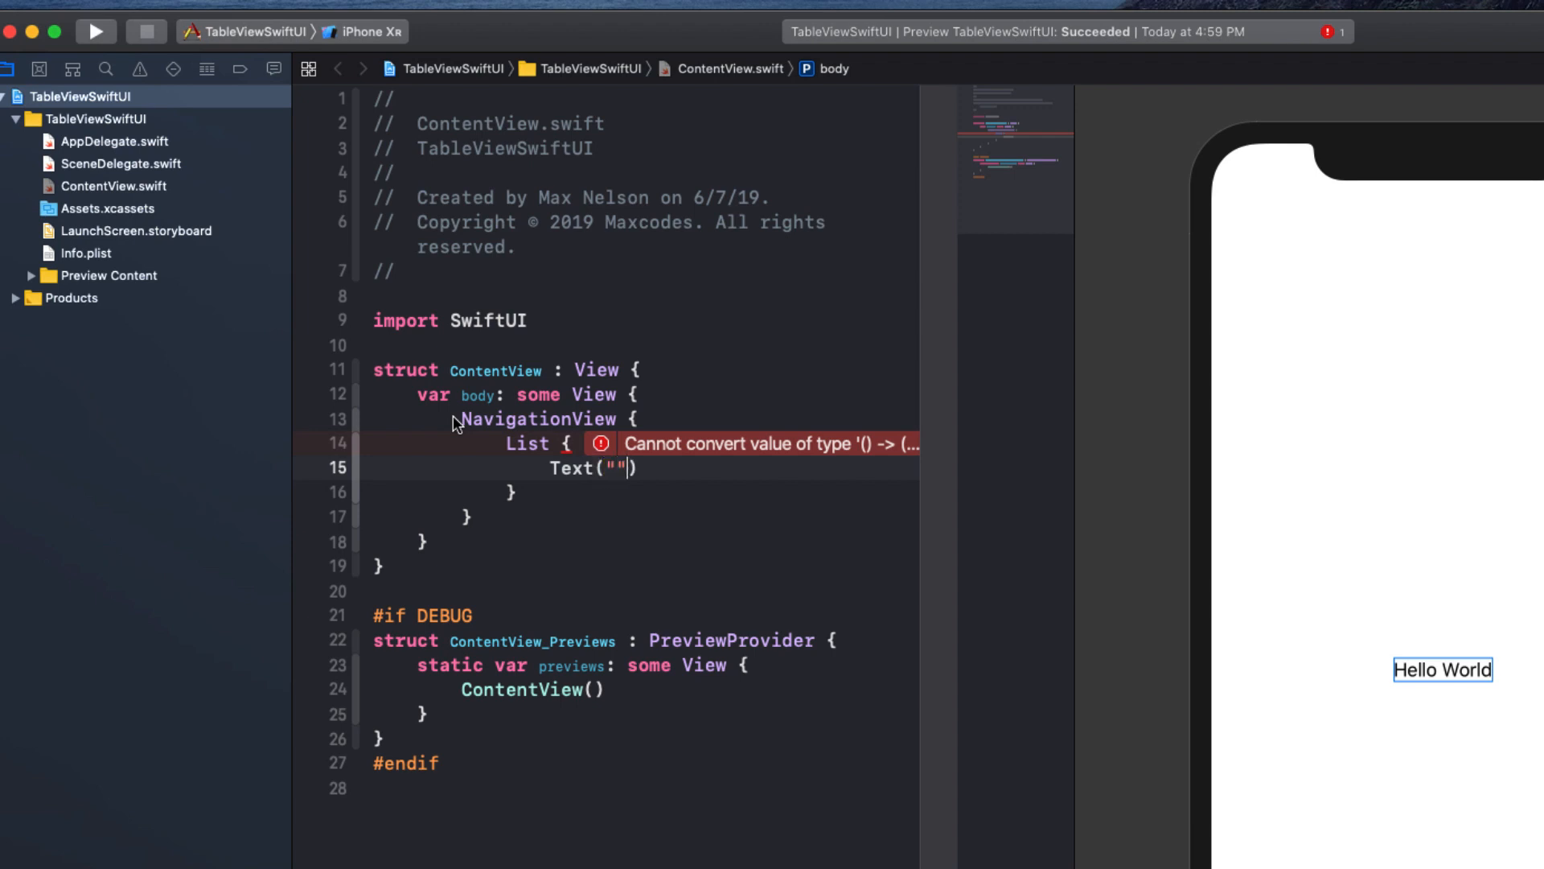
text(Subscribe f)
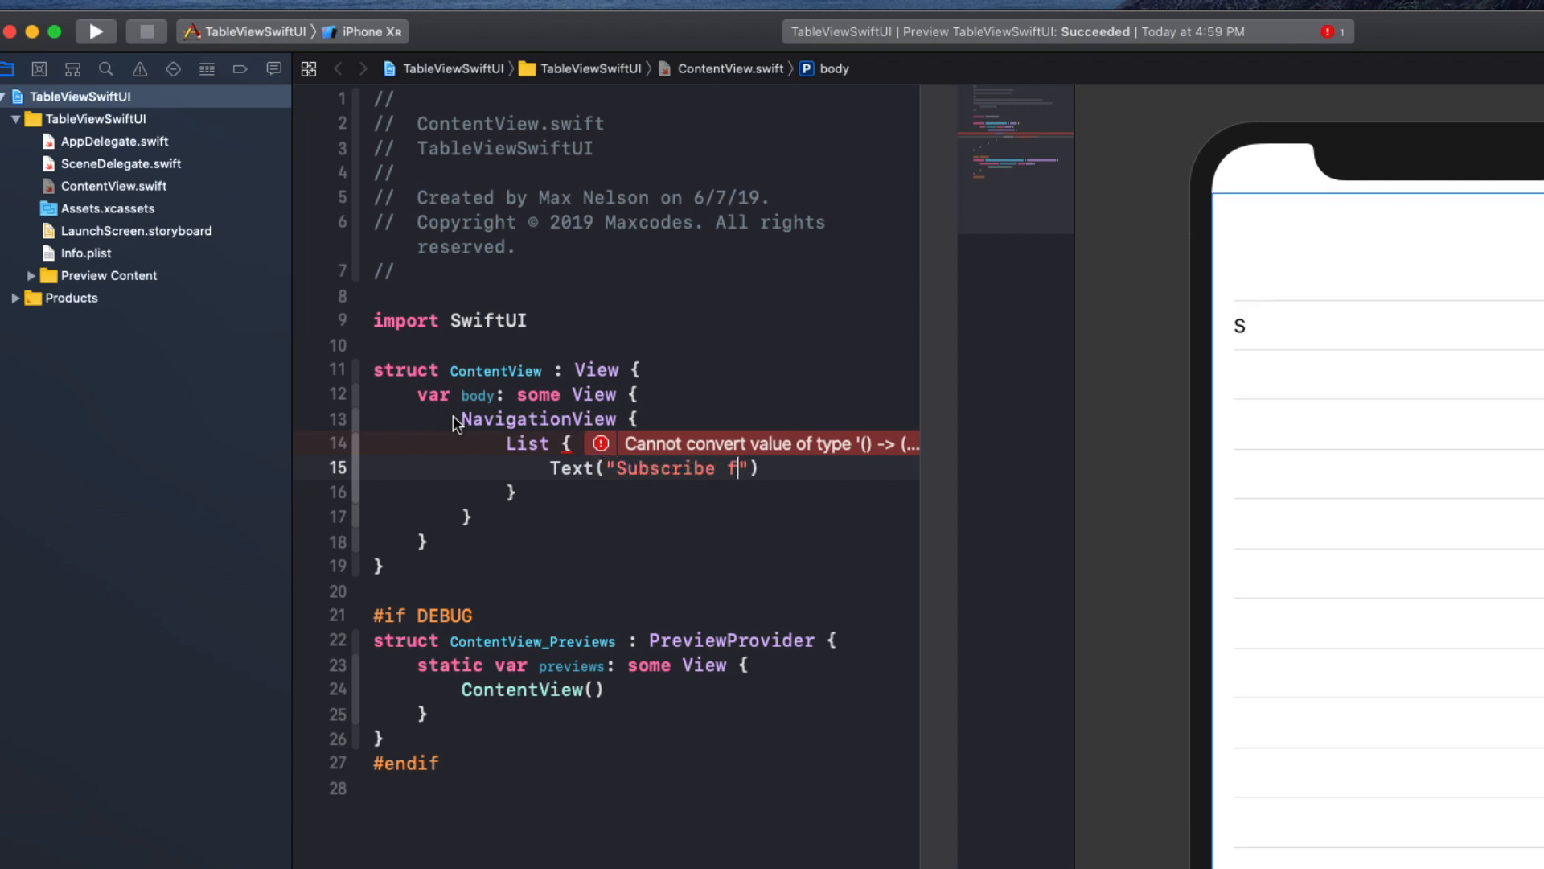
text(or daily SwiftUI)
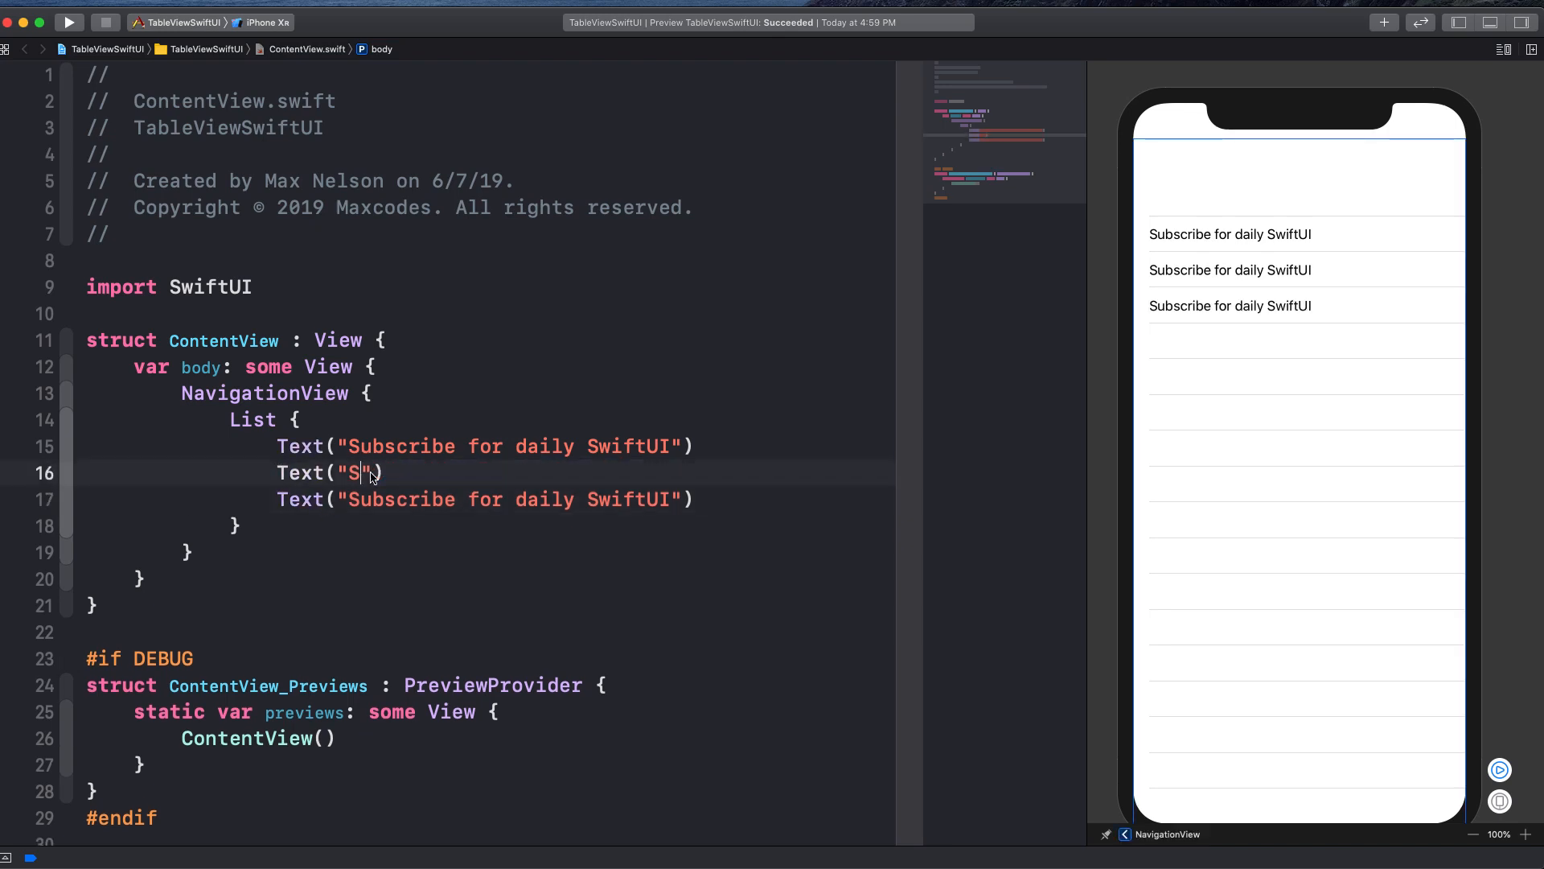
Change the duplicated rows to 'Maxcodes.io' and 'Maxcodes.io/courses'.
text(axcodes.io)
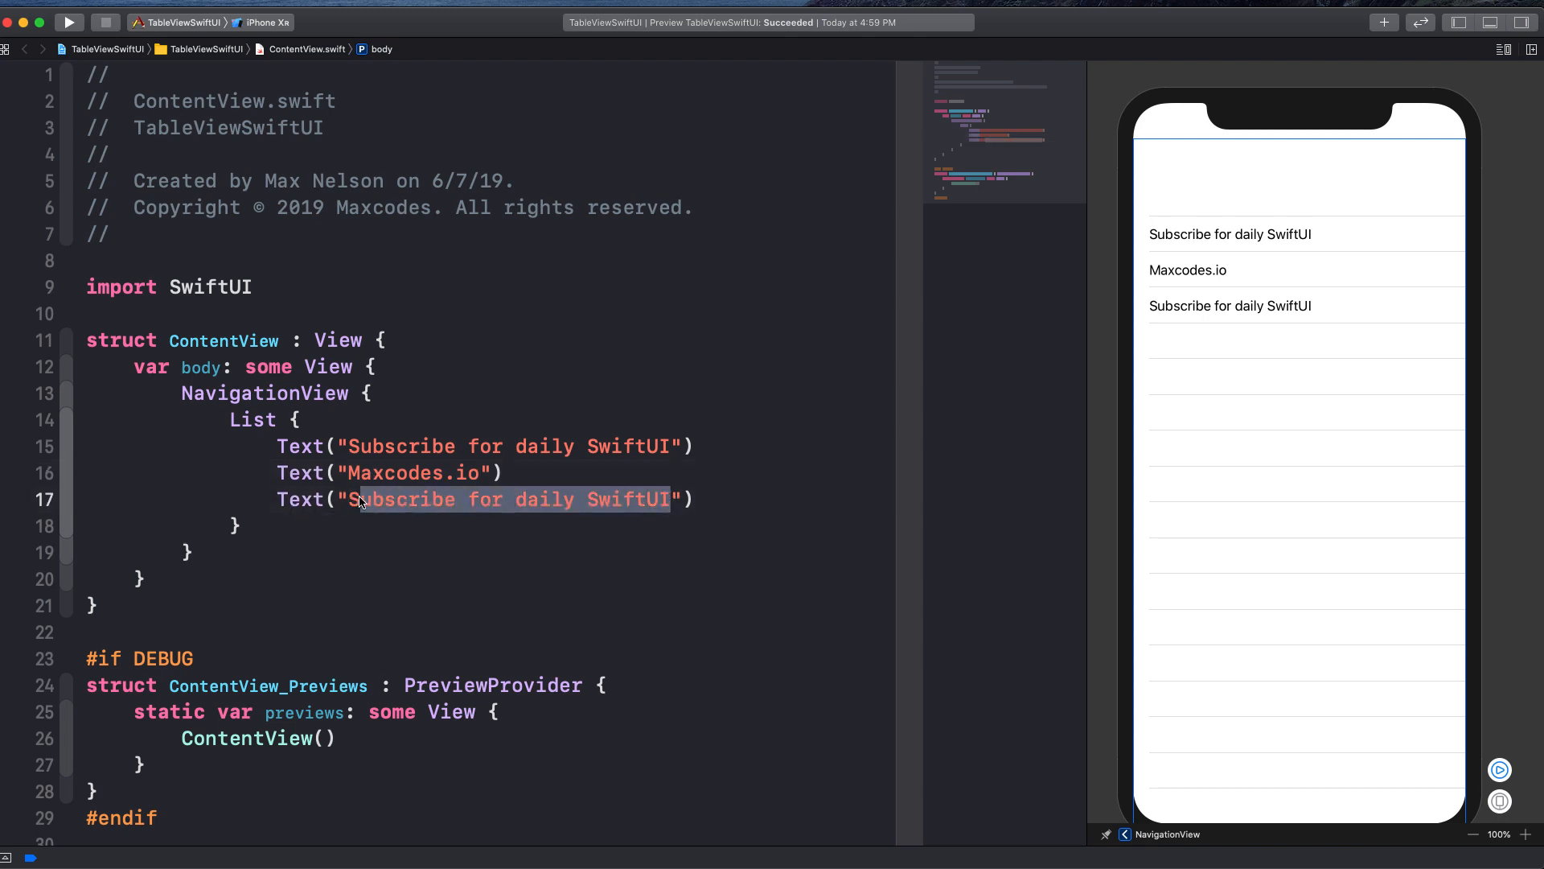
key(Delete)
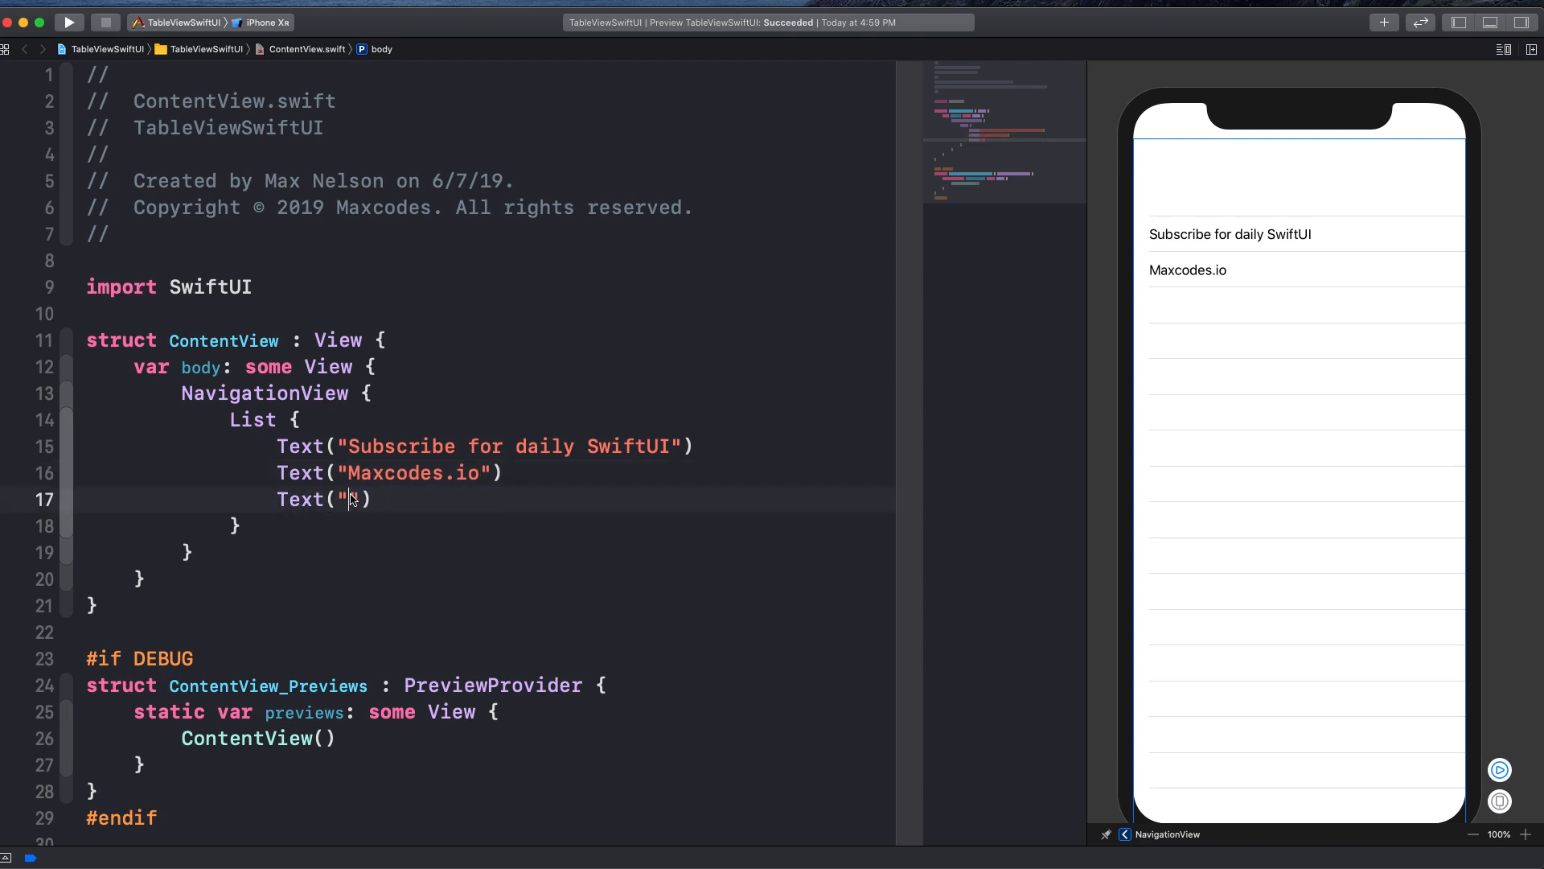
text(Maxcodes.io/courses)
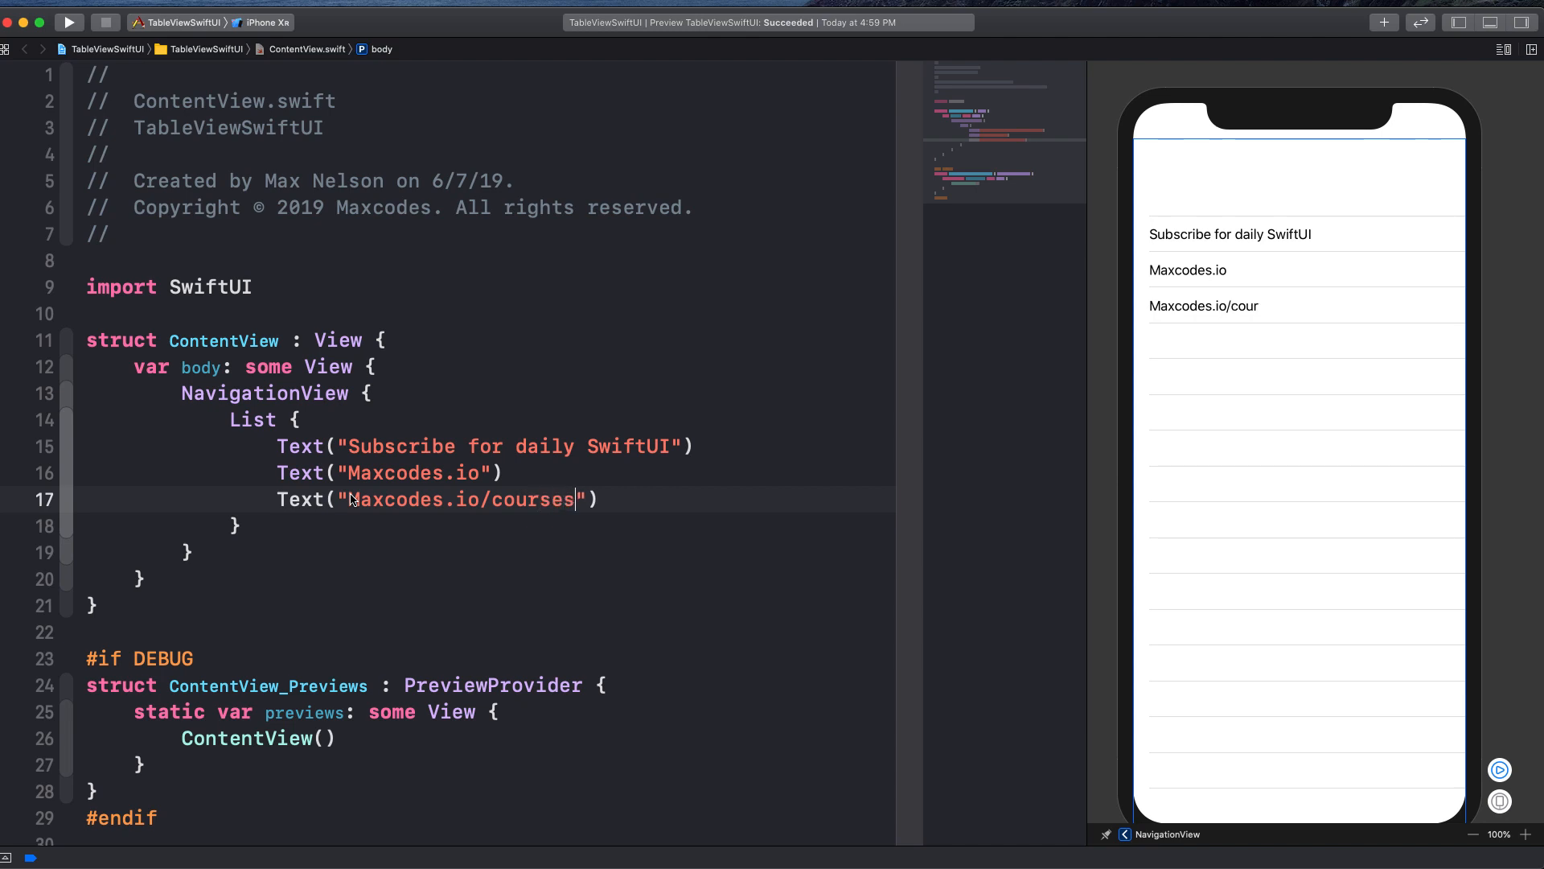
Reuse a row as a fourth entry and start retyping it as 'SwiftUI Course in description'.
double_click(463, 499)
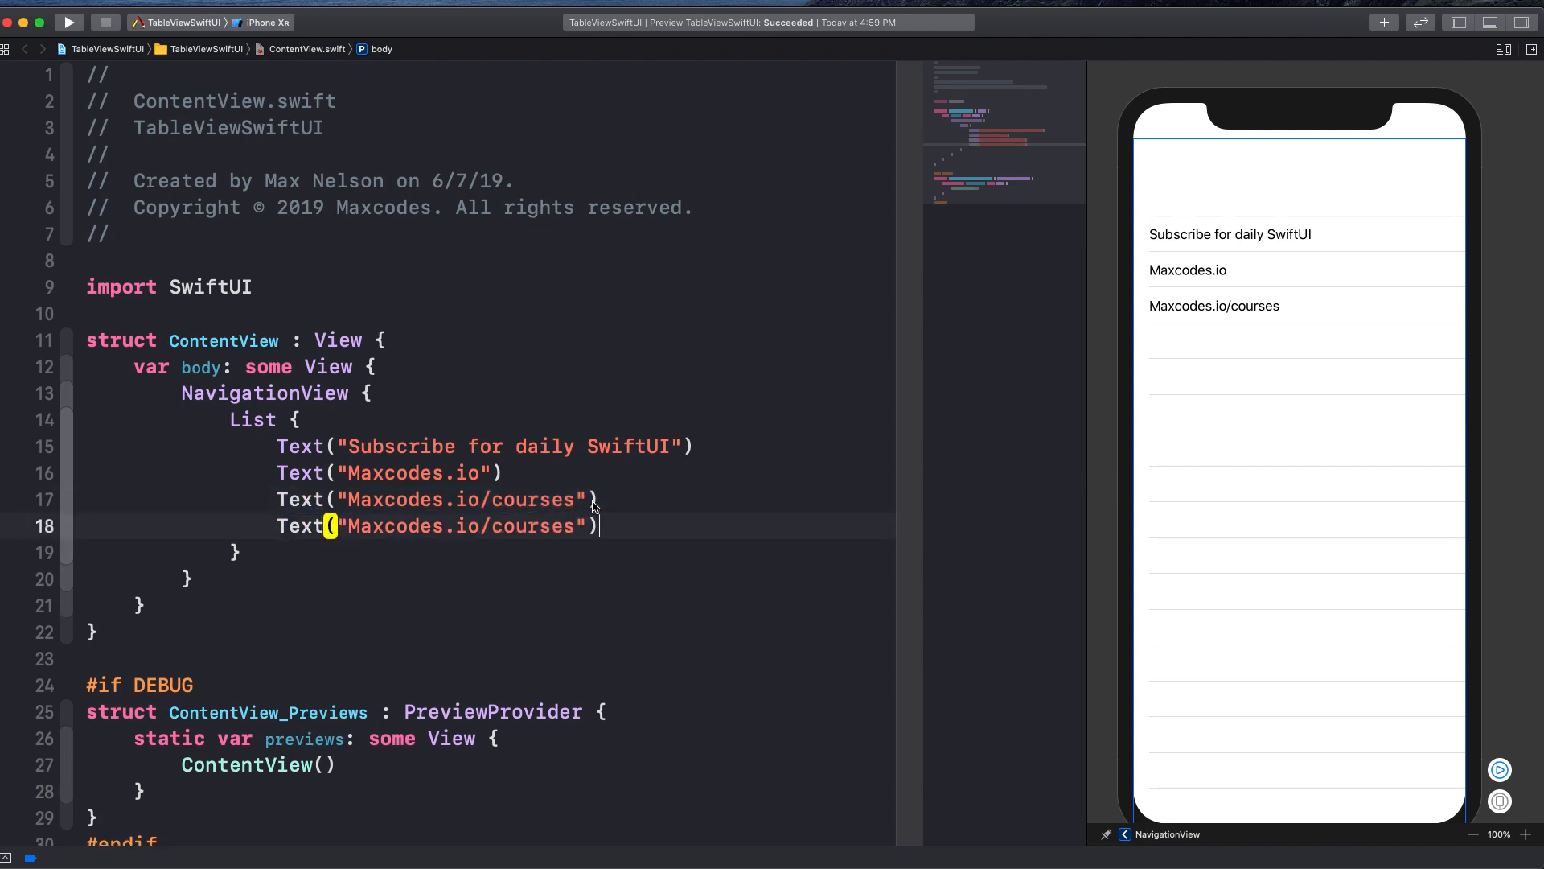
double_click(460, 526)
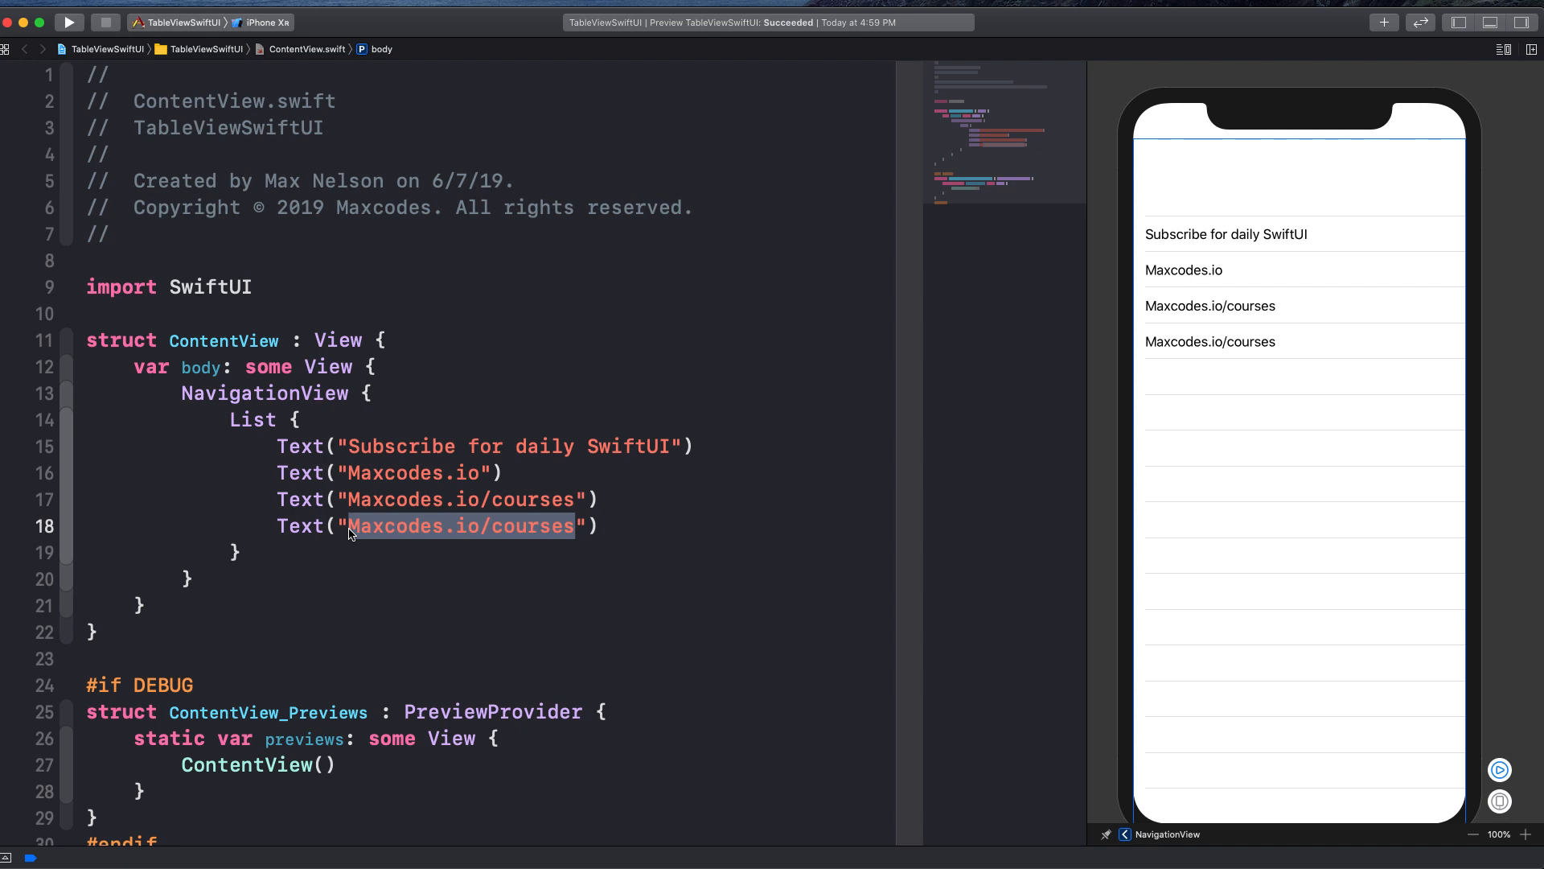
text(SwiftUI C)
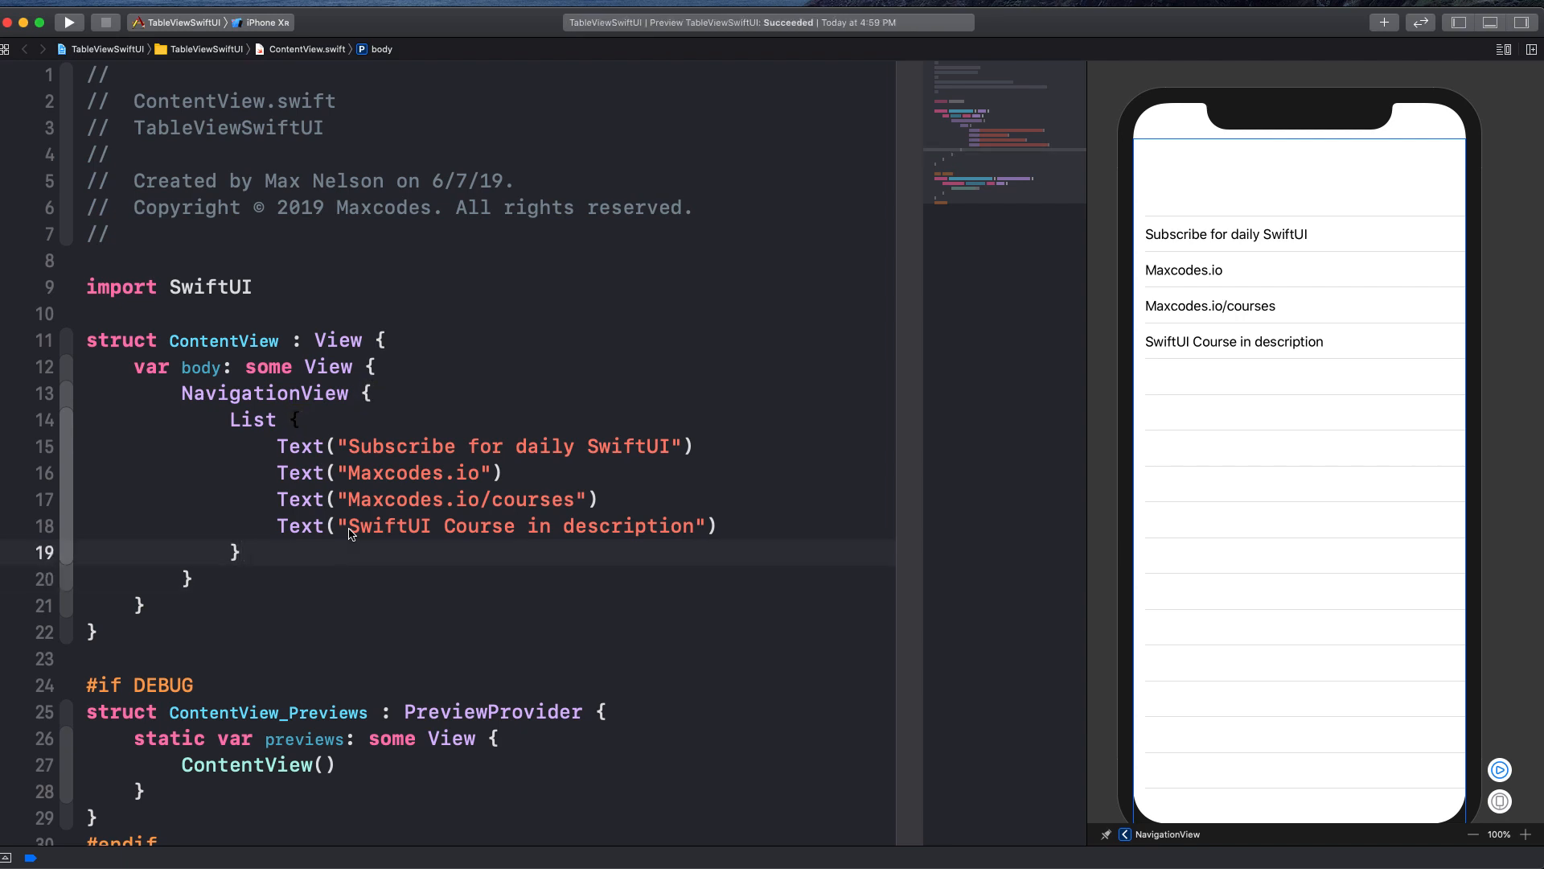
Attach .navigationBarTitle(Text("nav title")) to the List so the preview shows a large title.
text(.navigation)
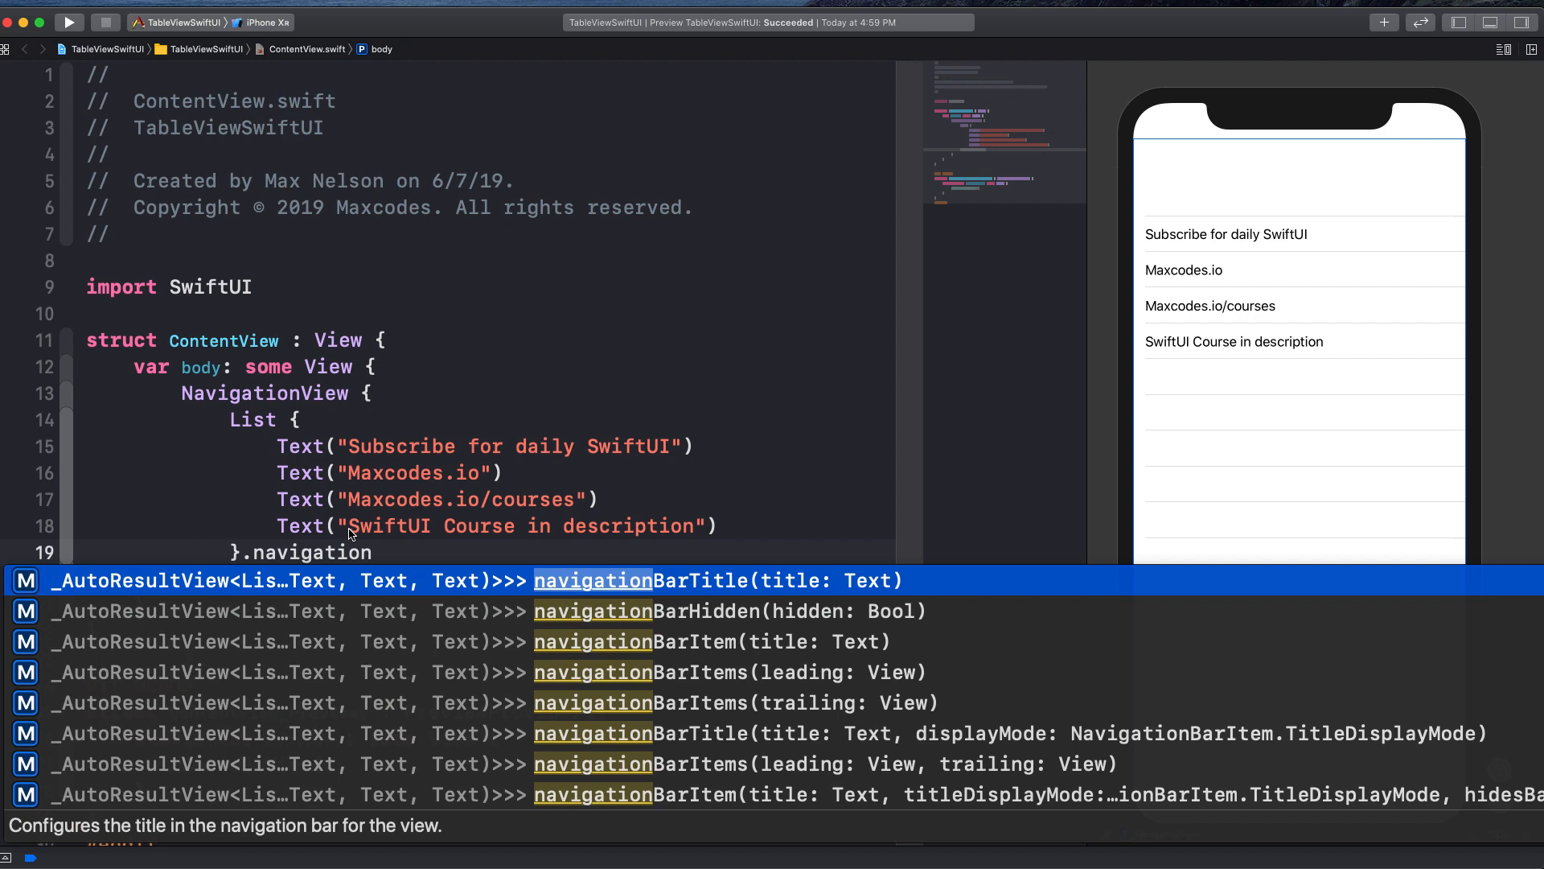
text(Bart)
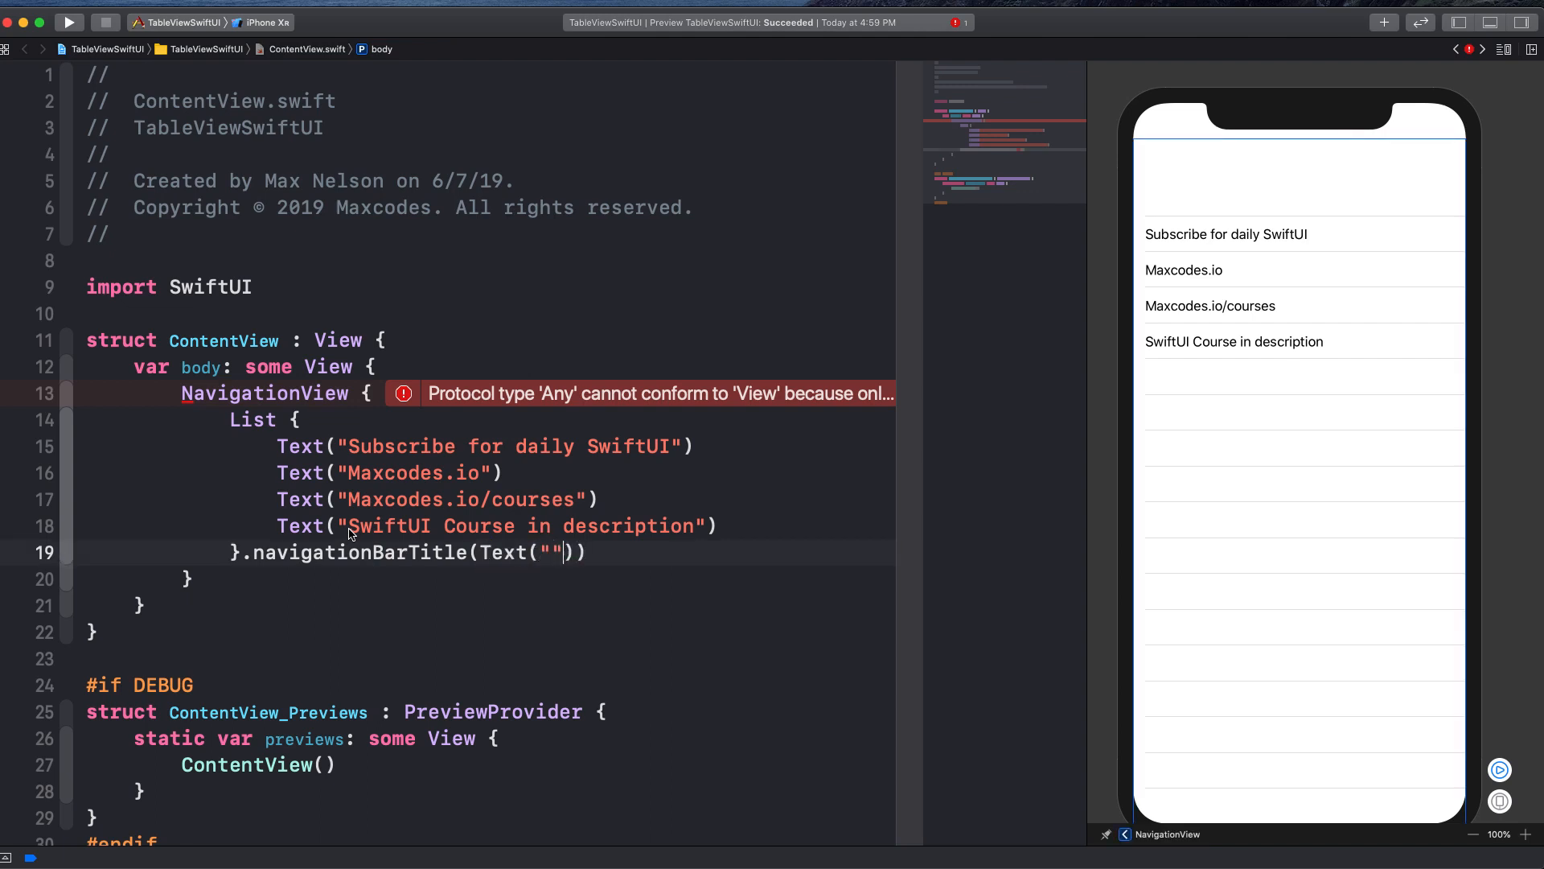
text(nav title)
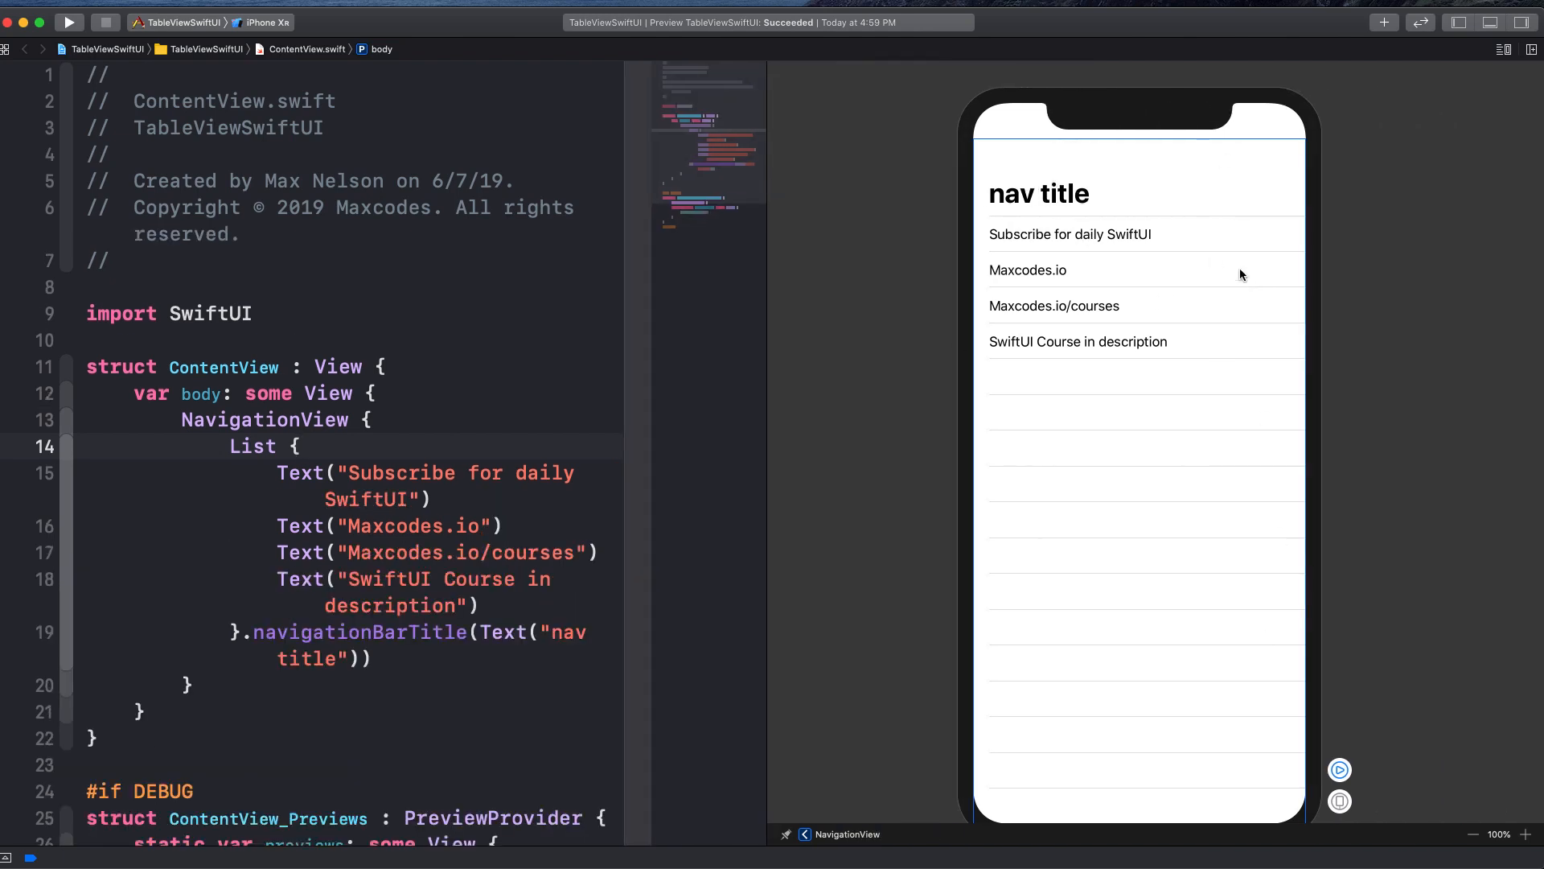
click(301, 446)
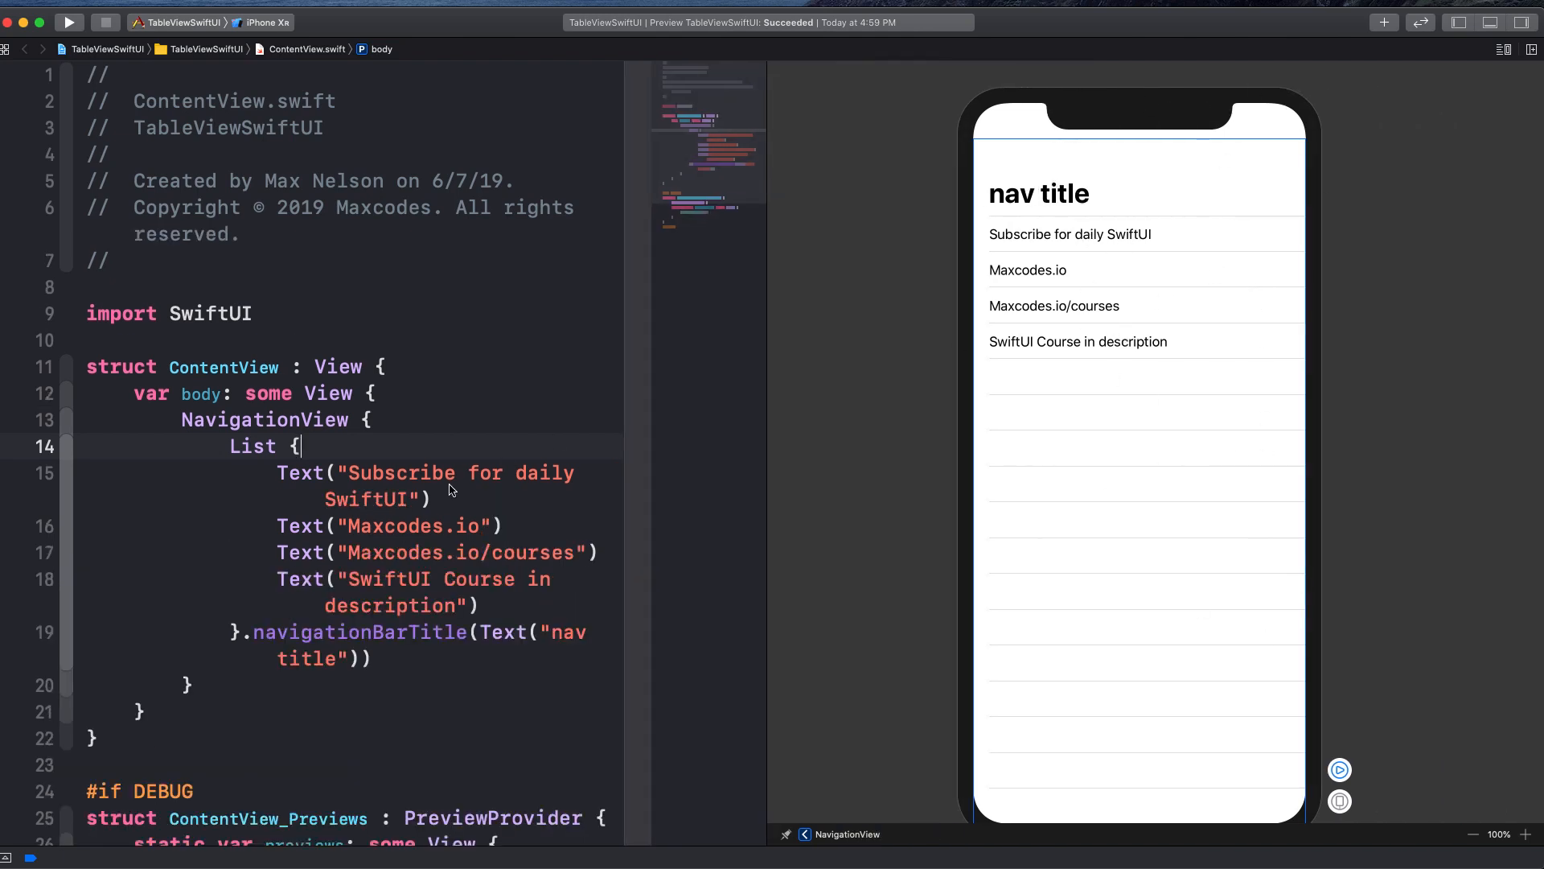